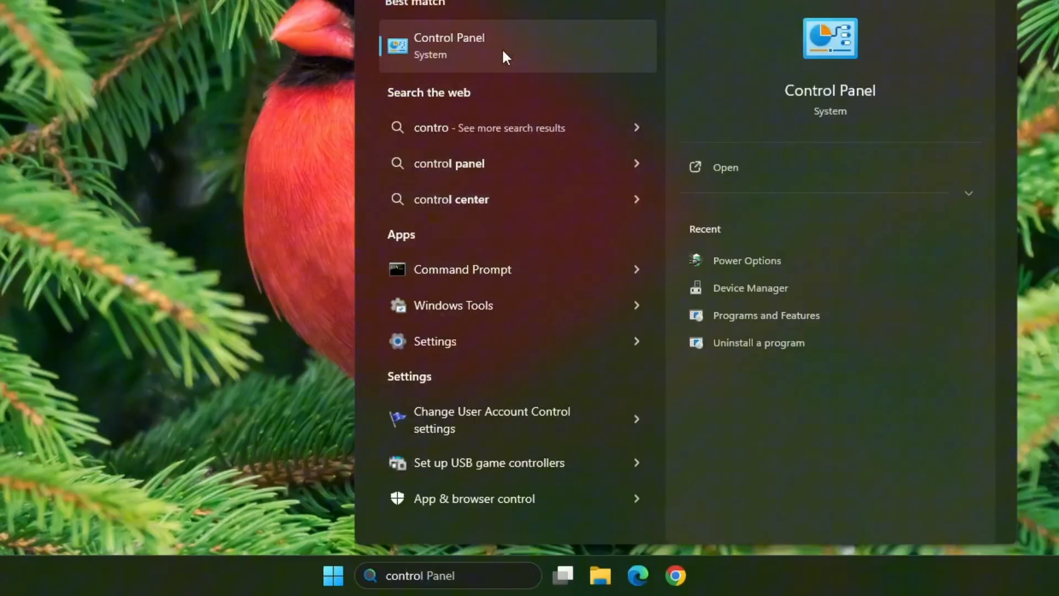
Step: Open Control Panel showing all items as large icons
click(449, 45)
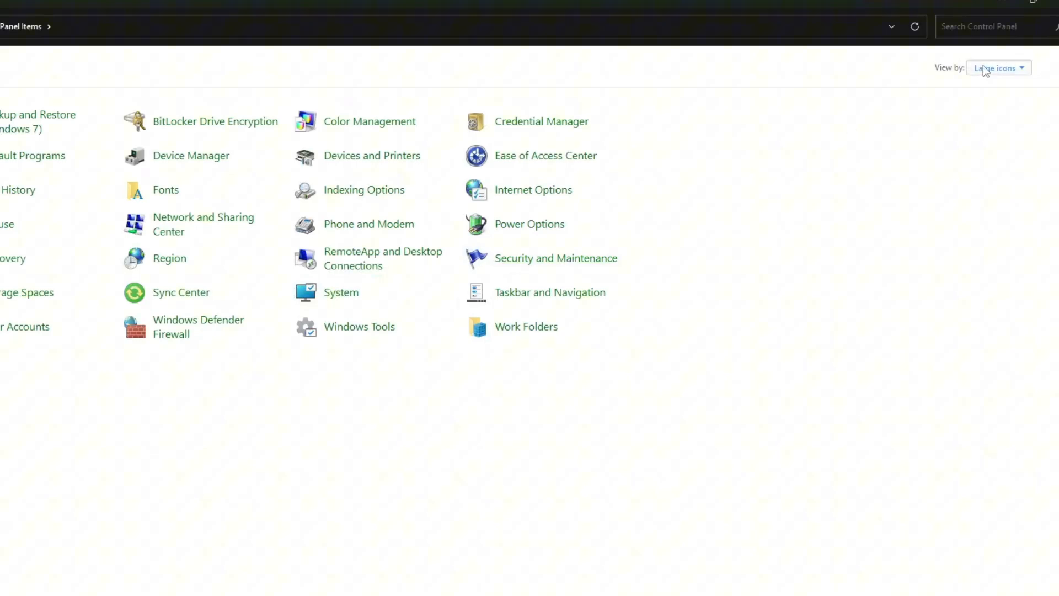
click(996, 68)
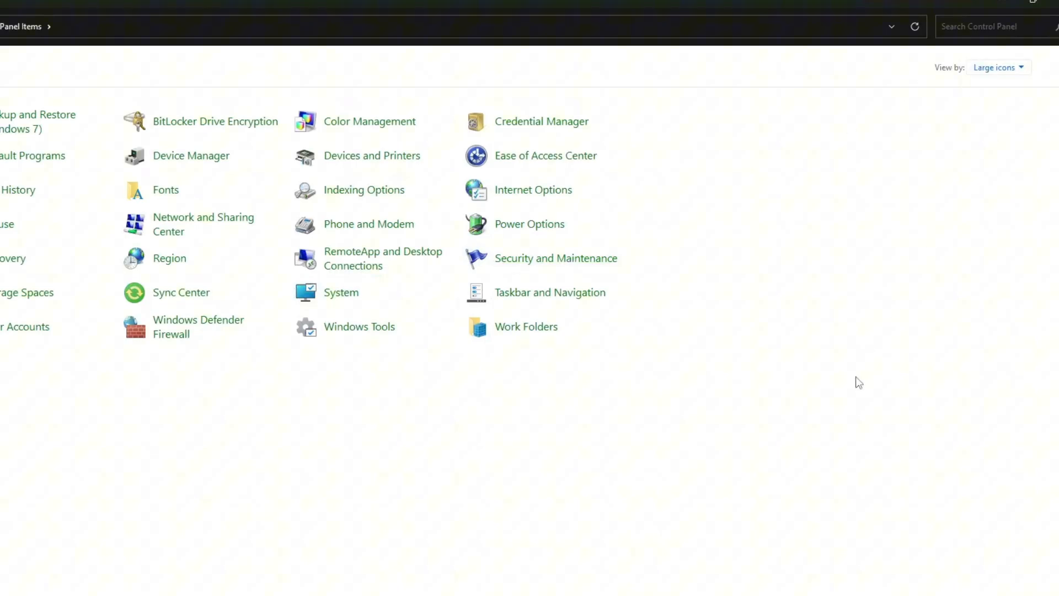
mouse_move(535, 482)
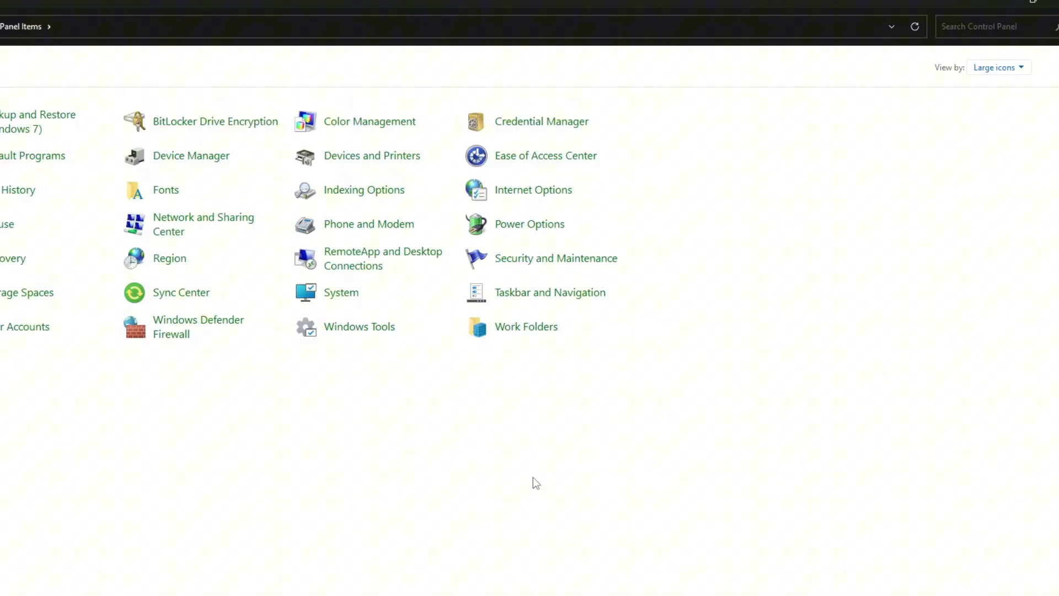
mouse_move(528, 223)
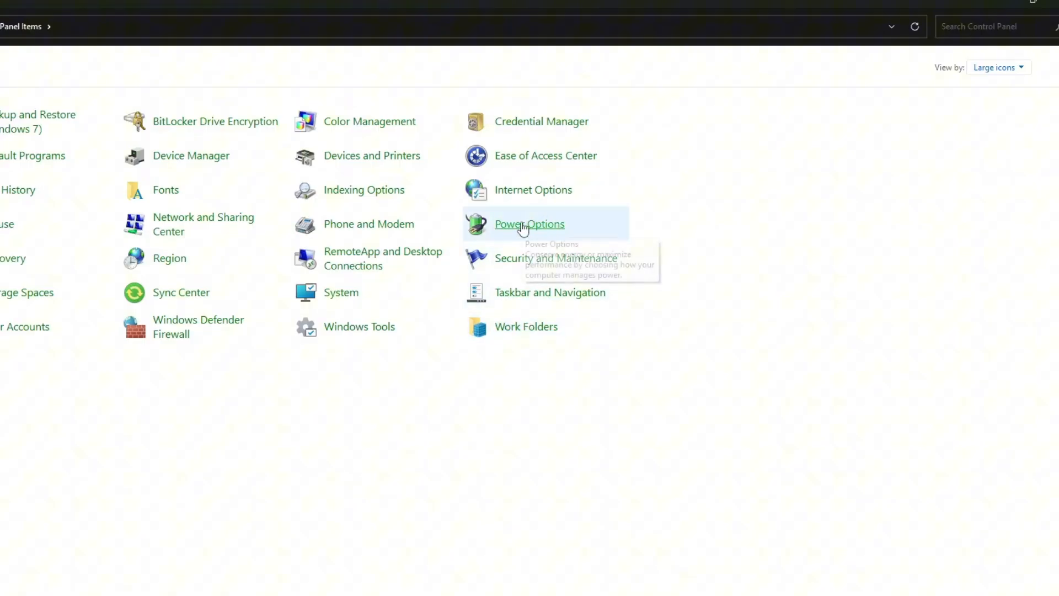
Step: Reach the Balanced plan's advanced power settings via Power Options and its sleep settings
click(529, 224)
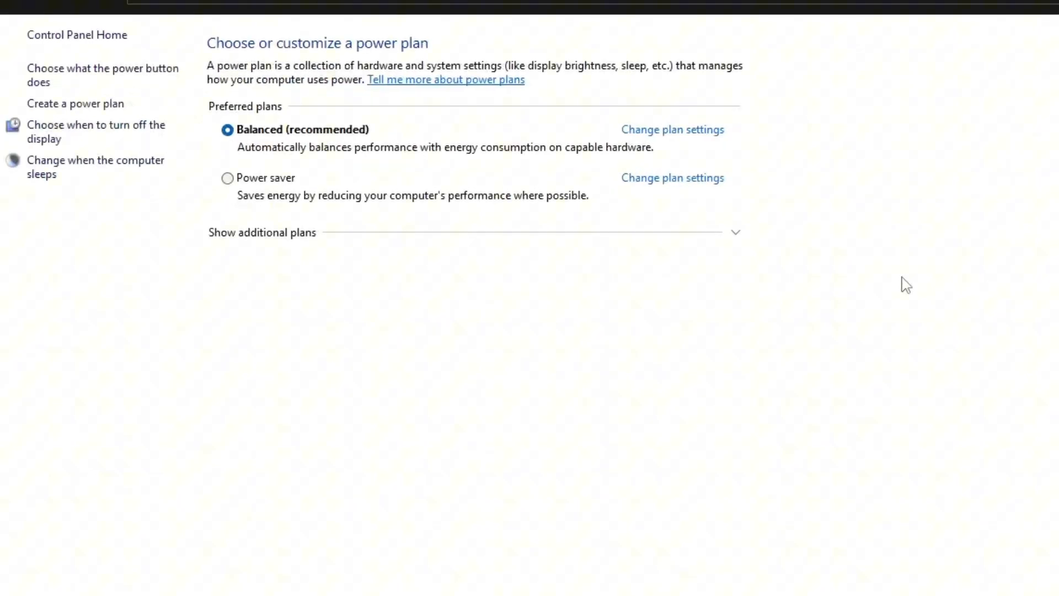
mouse_move(86, 175)
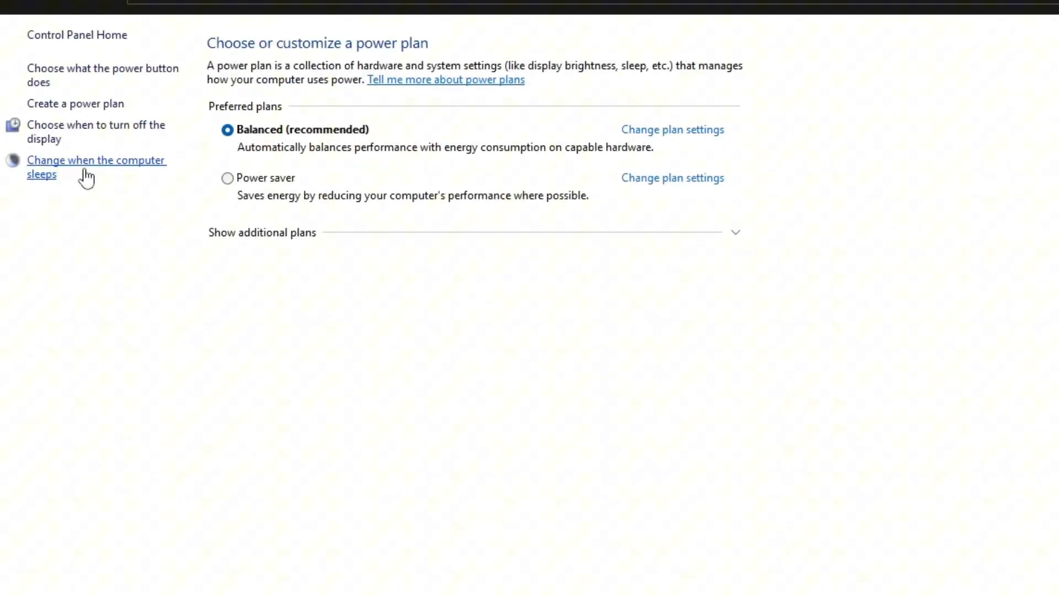
click(96, 167)
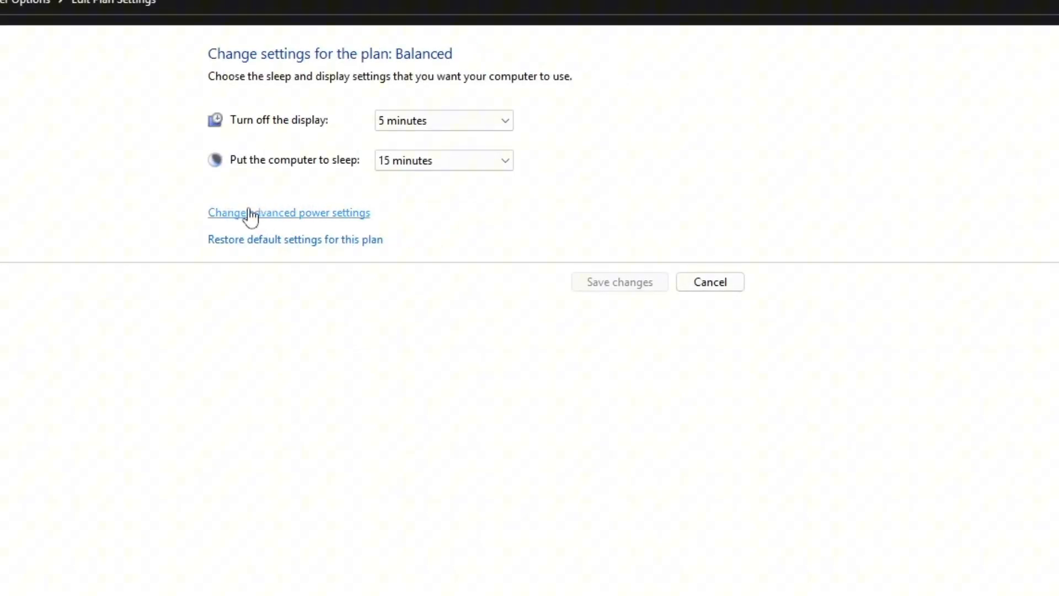
click(287, 211)
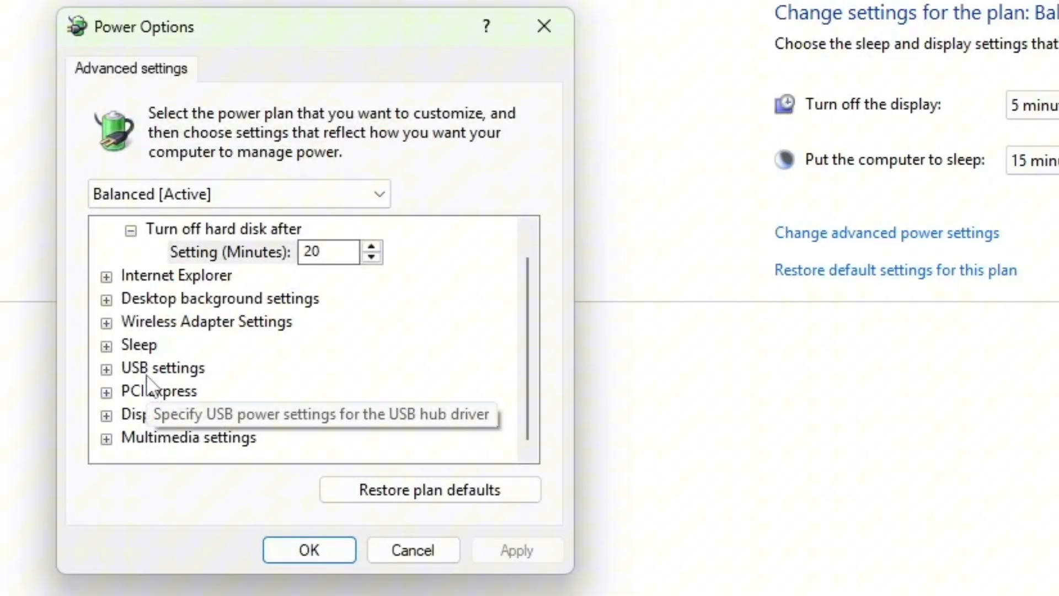
Step: Leave USB selective suspend Enabled under USB settings, apply with OK and close Control Panel
click(163, 367)
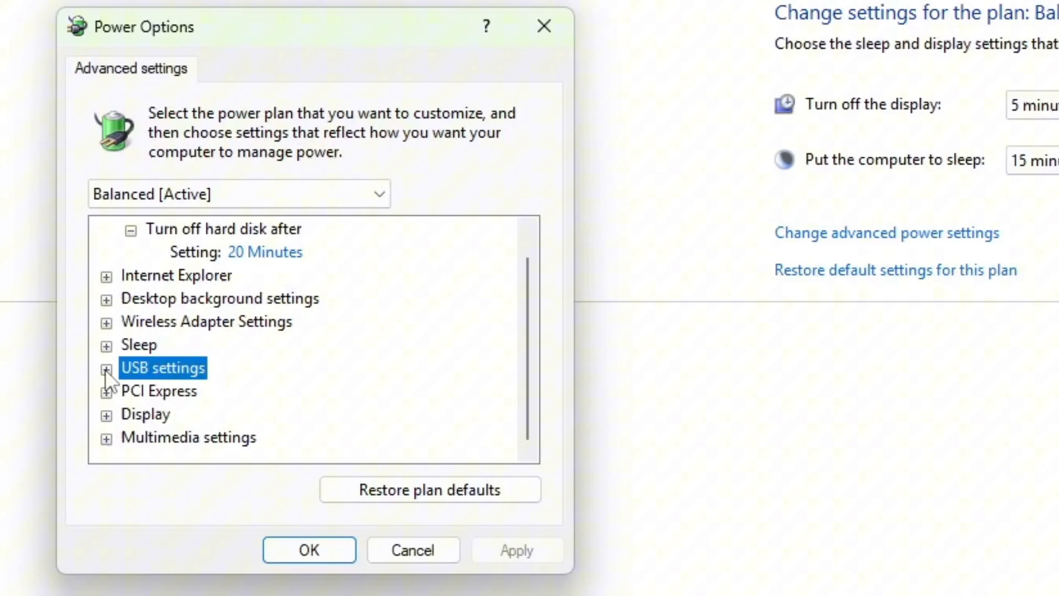
click(105, 367)
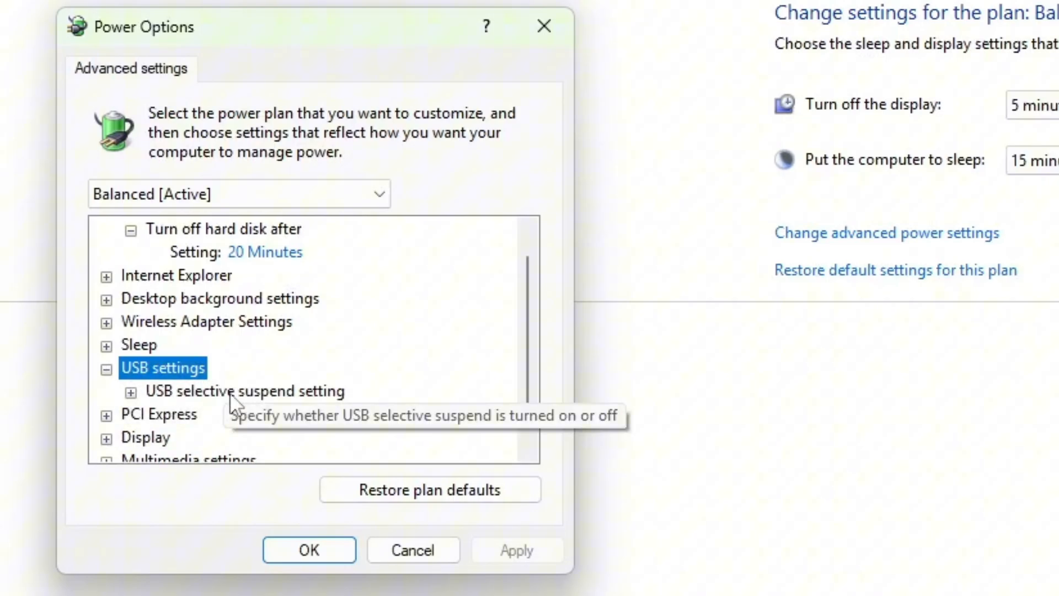
click(245, 391)
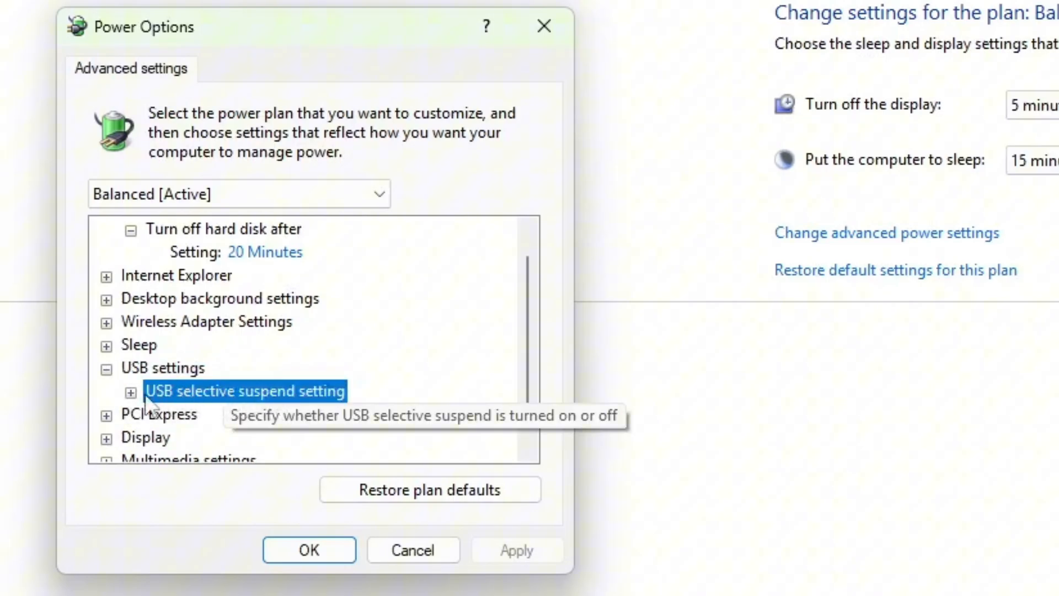
click(131, 391)
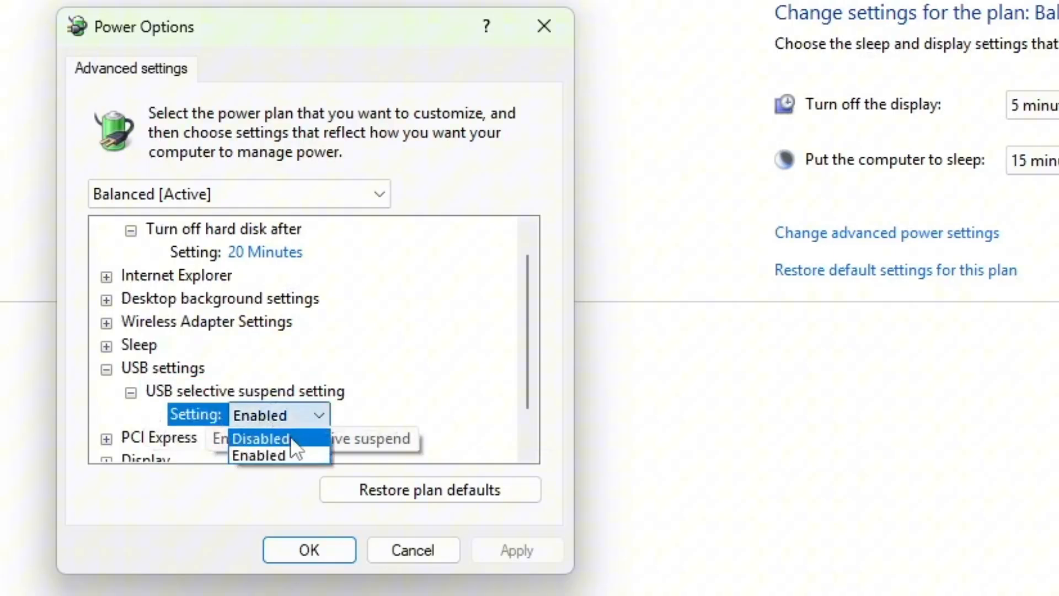
click(258, 454)
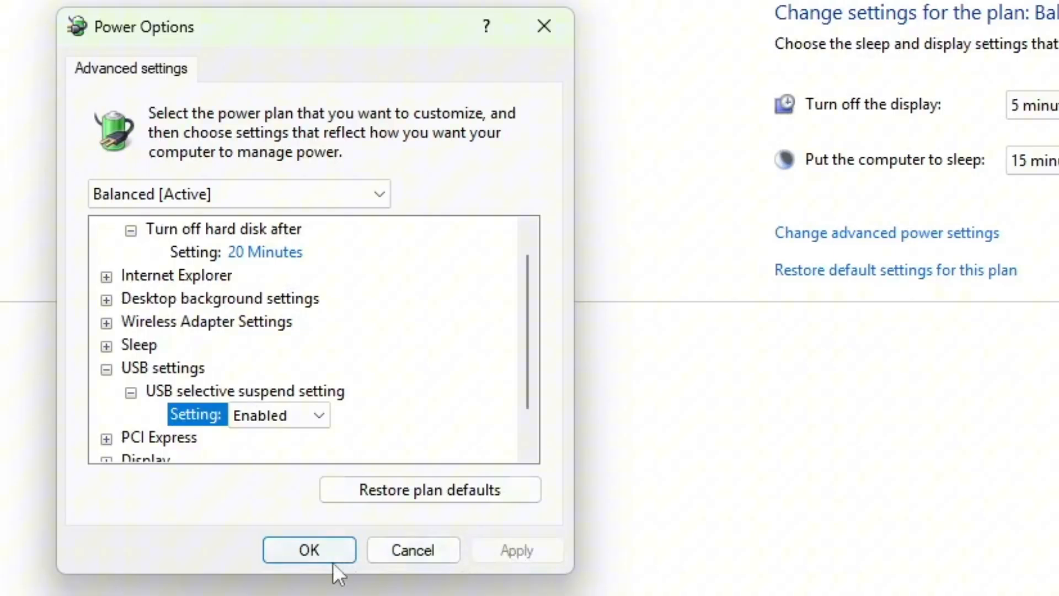
click(308, 550)
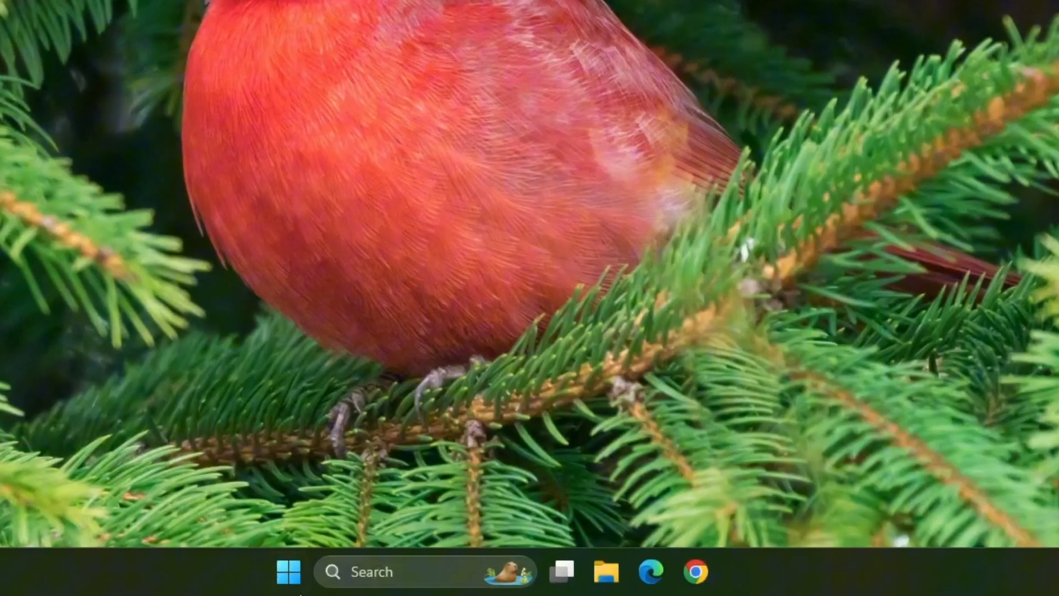
Step: Launch Device Manager from the Start menu tools and expand Universal Serial Bus controllers
right_click(288, 572)
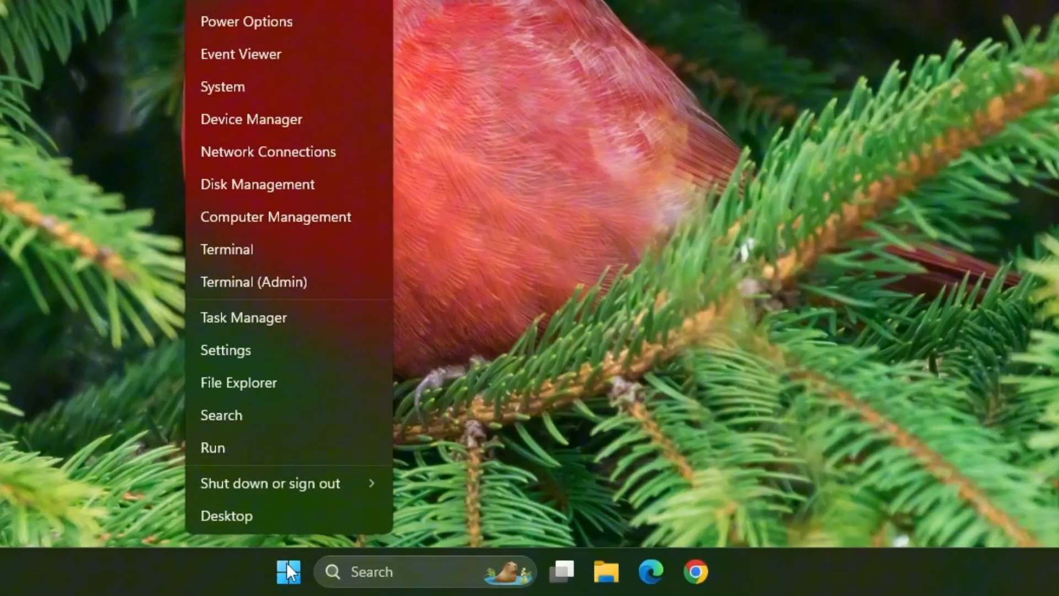
mouse_move(274, 125)
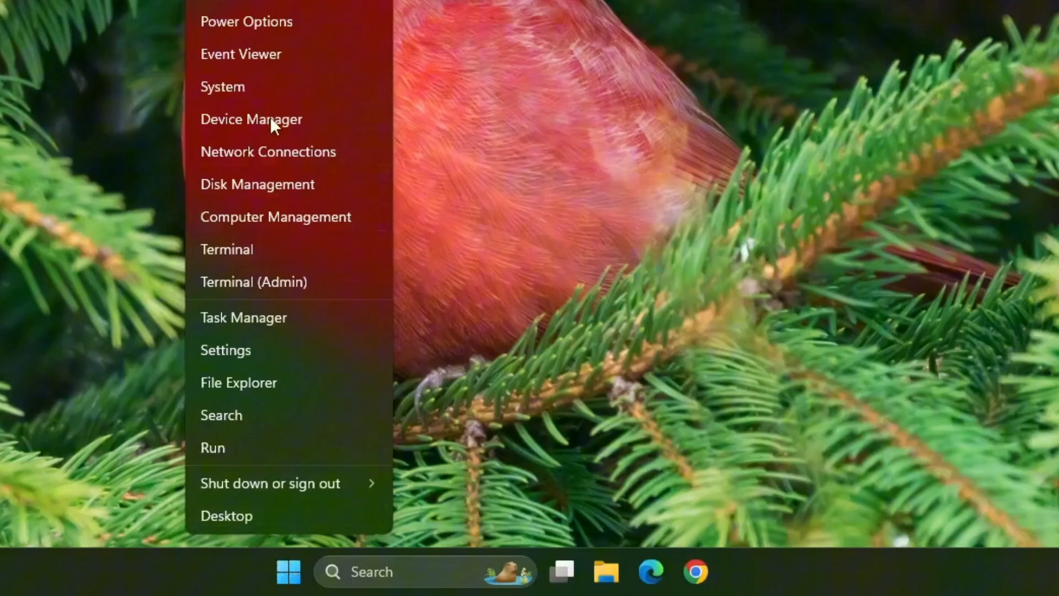
click(251, 119)
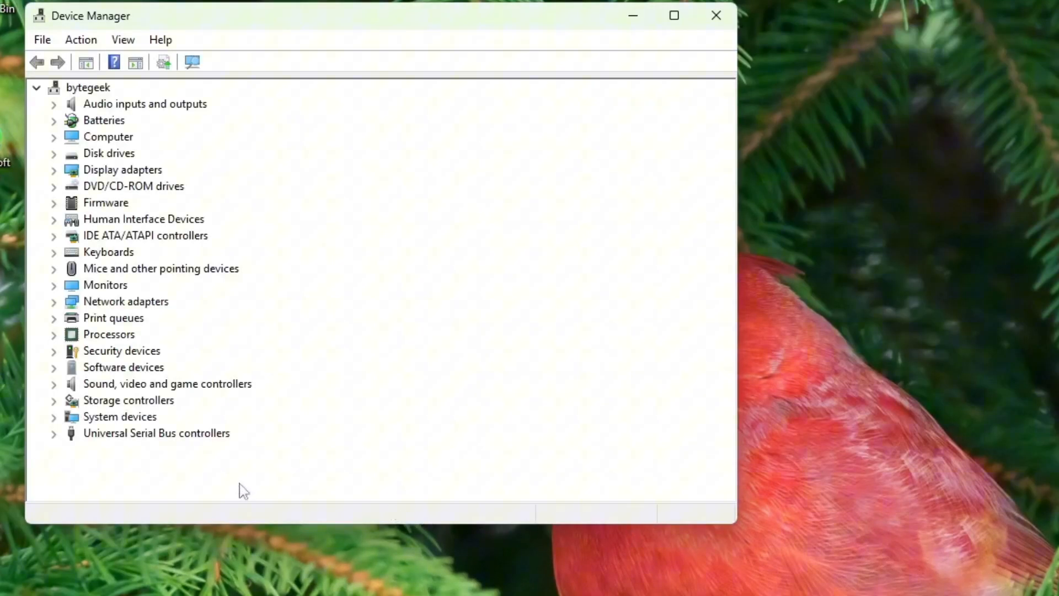
click(156, 433)
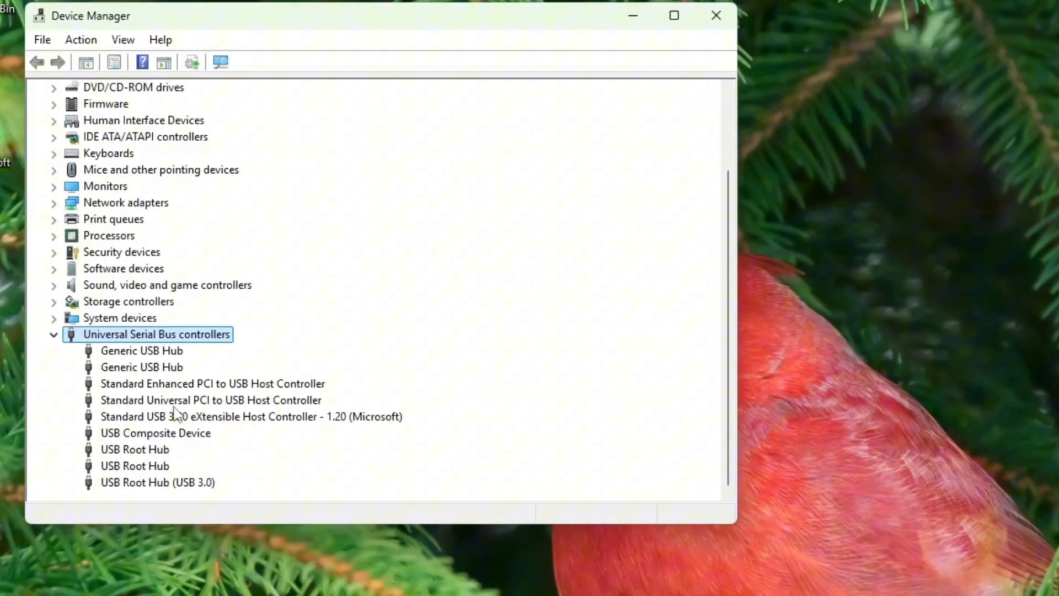
mouse_move(193, 419)
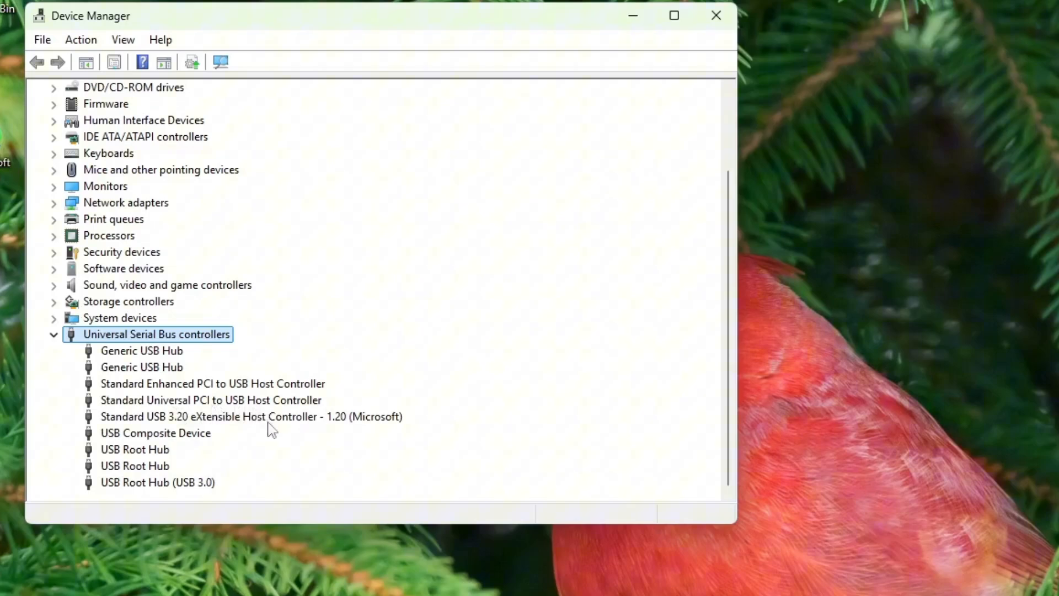
mouse_move(272, 430)
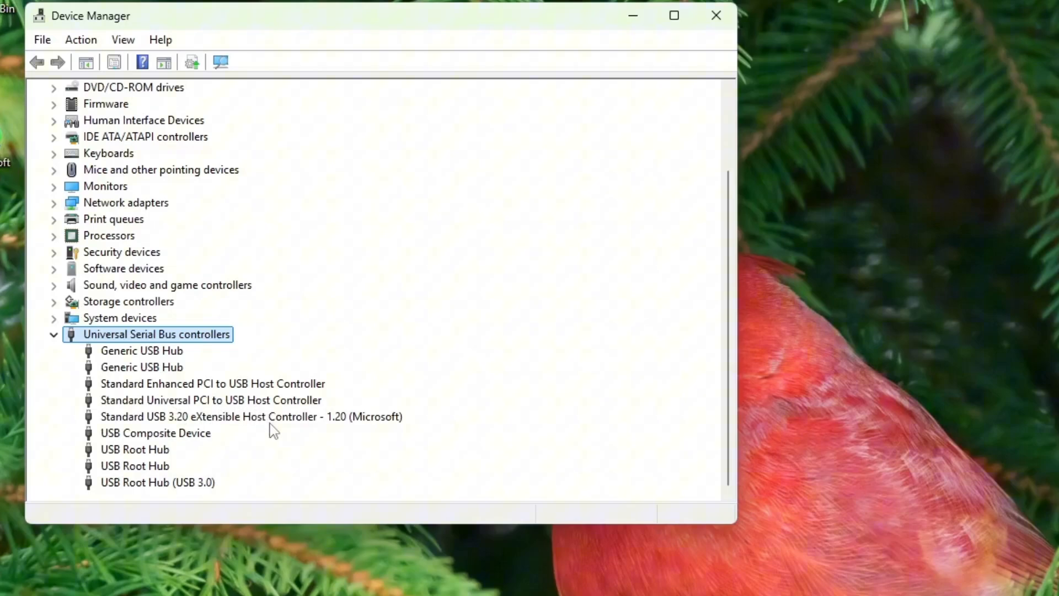
Step: Run an automatic driver update for the Standard Enhanced PCI to USB Host Controller
click(212, 383)
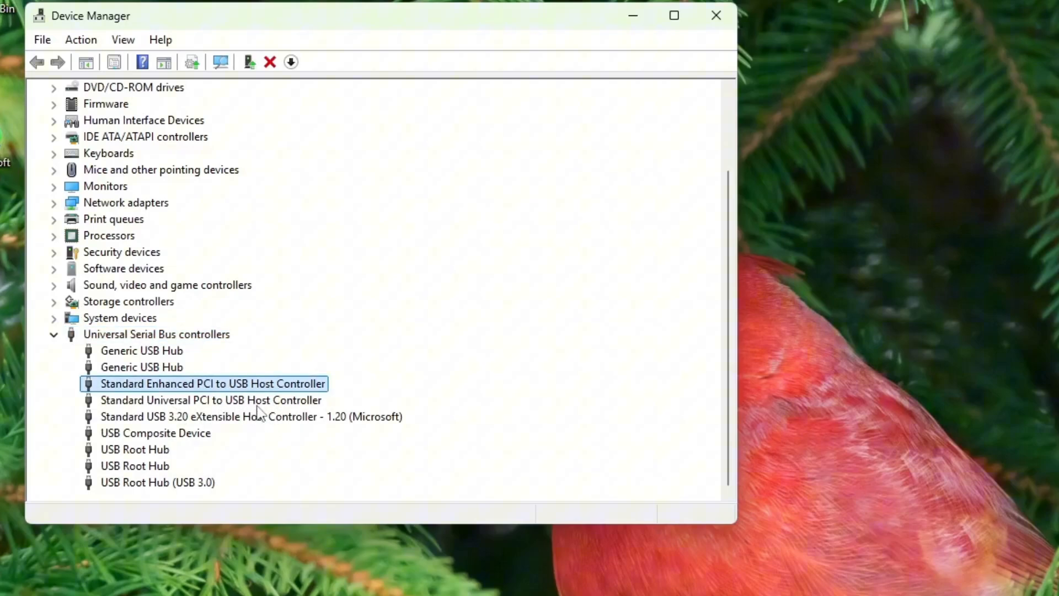
mouse_move(282, 412)
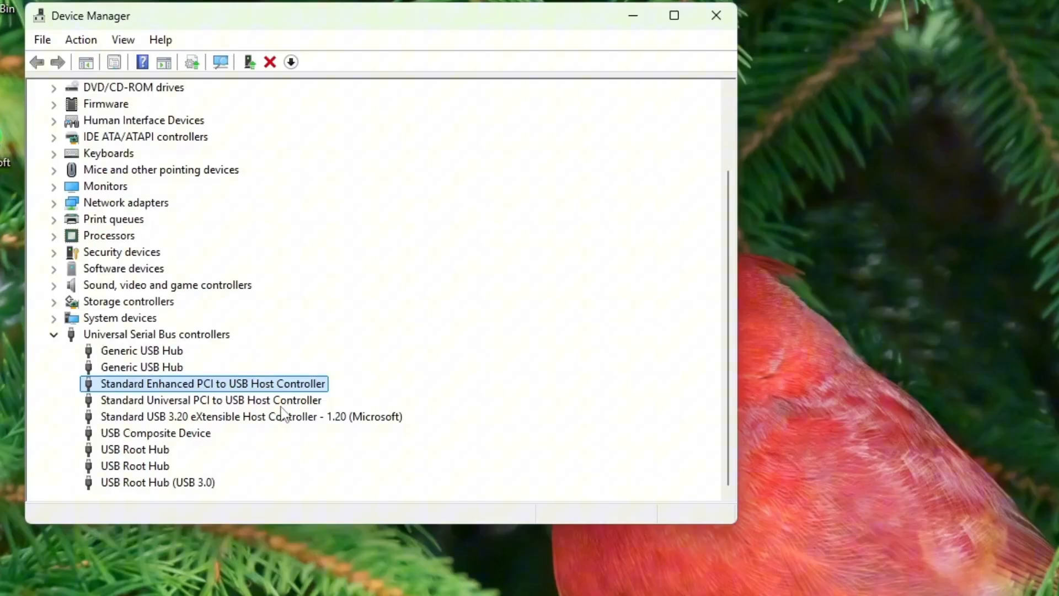
right_click(211, 383)
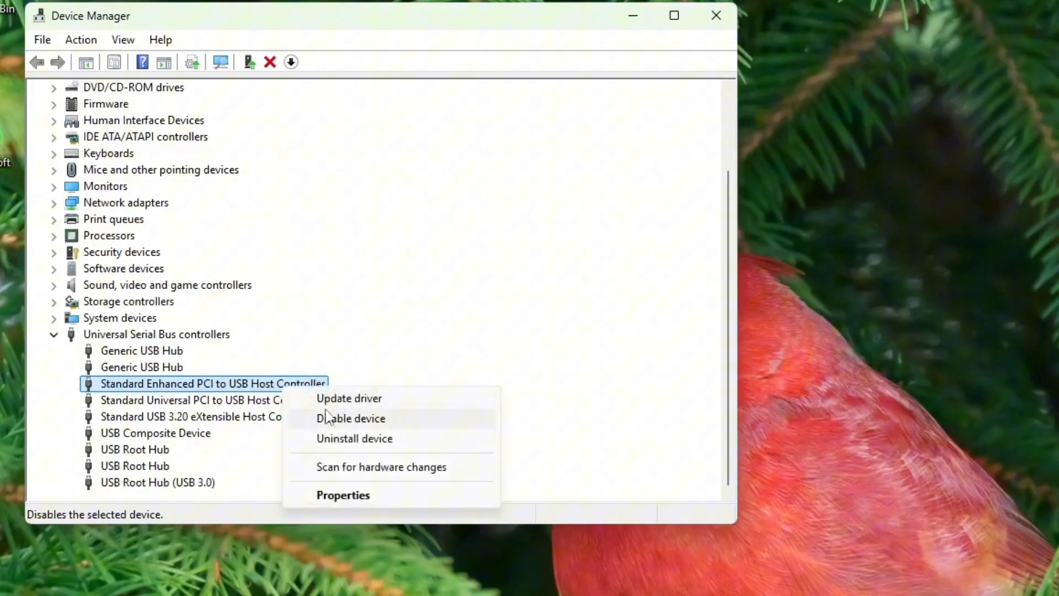
mouse_move(349, 397)
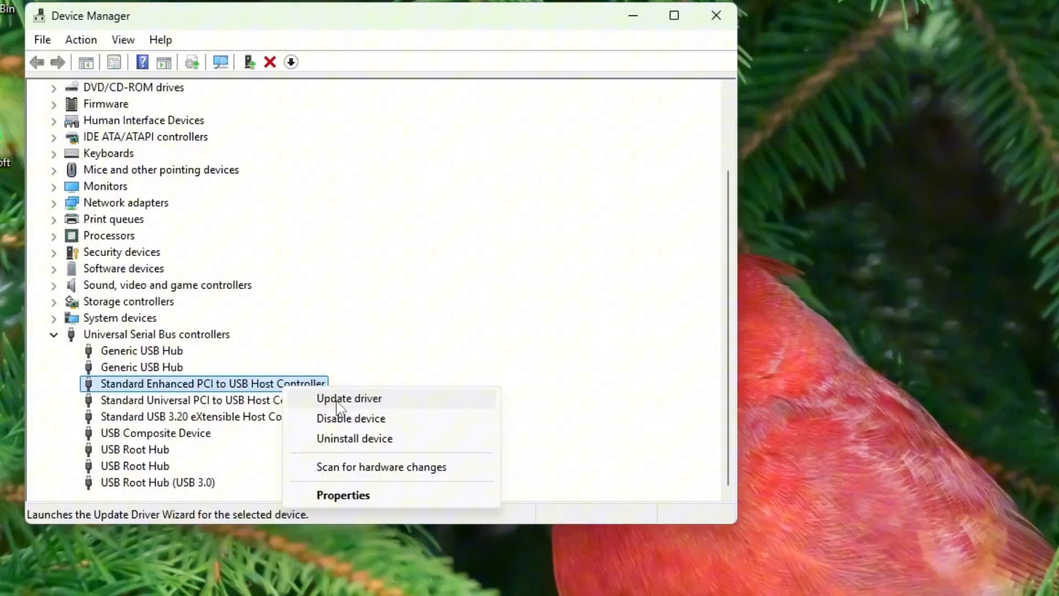
click(349, 398)
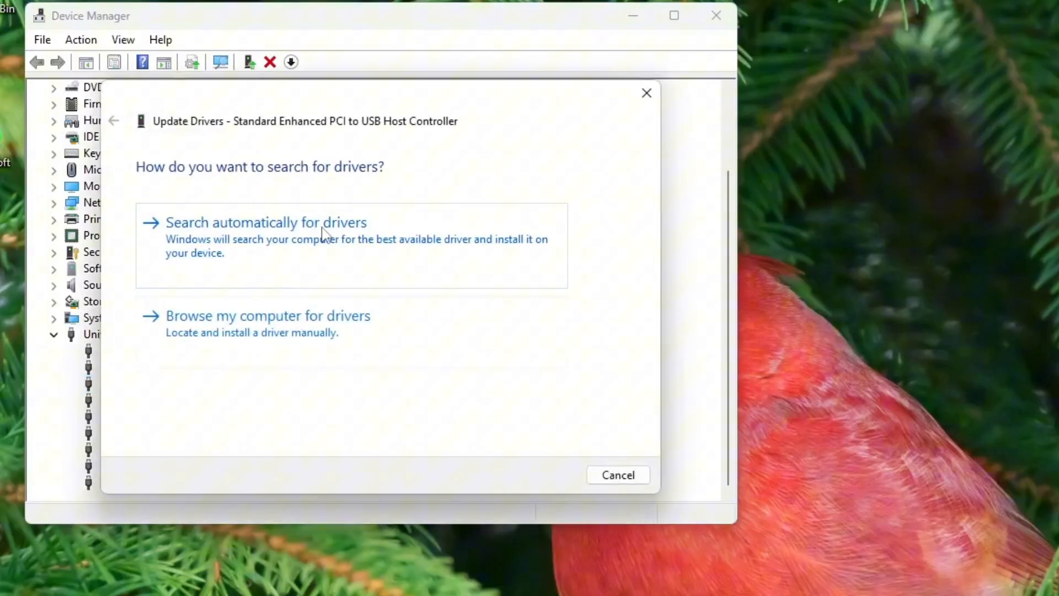
click(265, 223)
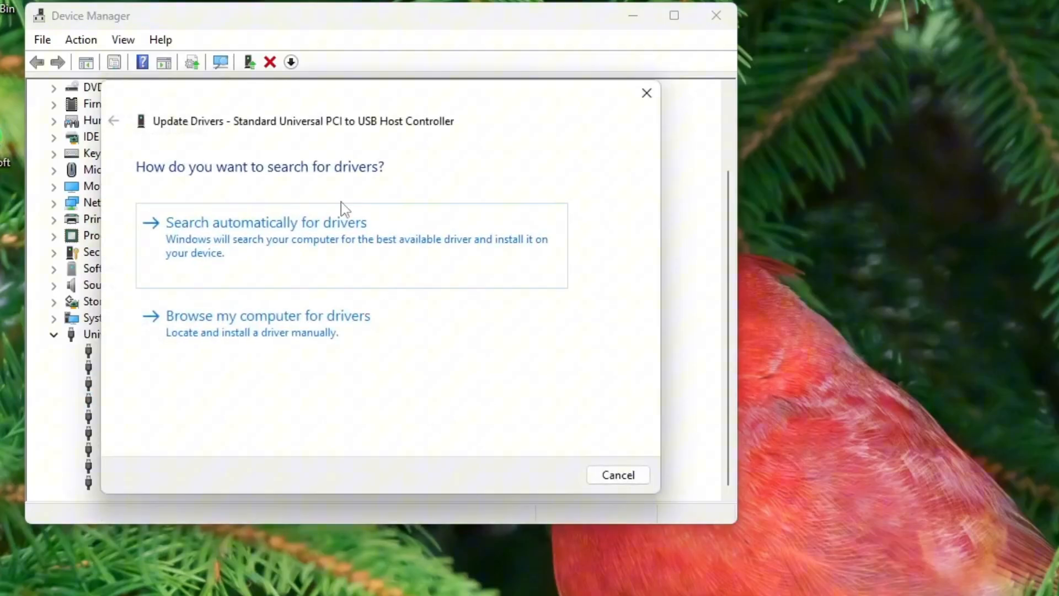
Step: Run automatic driver searches for the Universal PCI and USB 3.20 eXtensible controllers, both already up to date
click(265, 222)
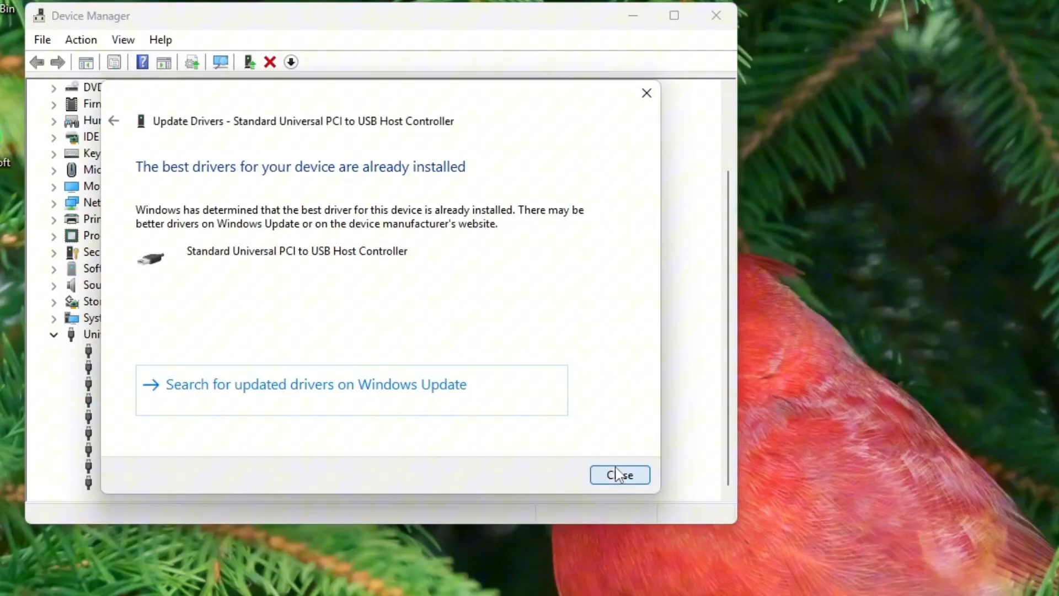
click(619, 474)
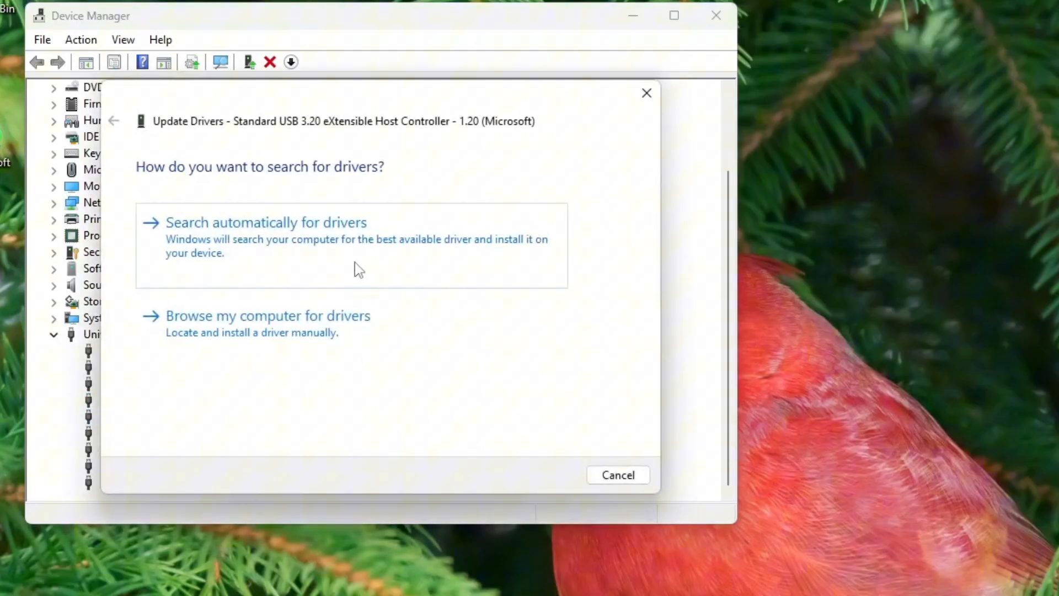
click(266, 222)
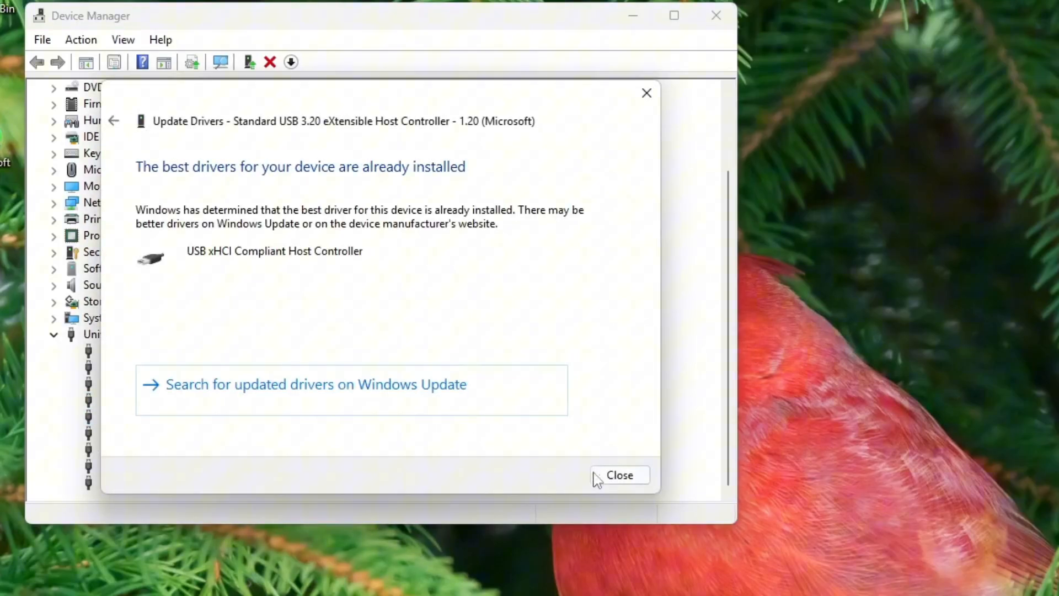
click(619, 475)
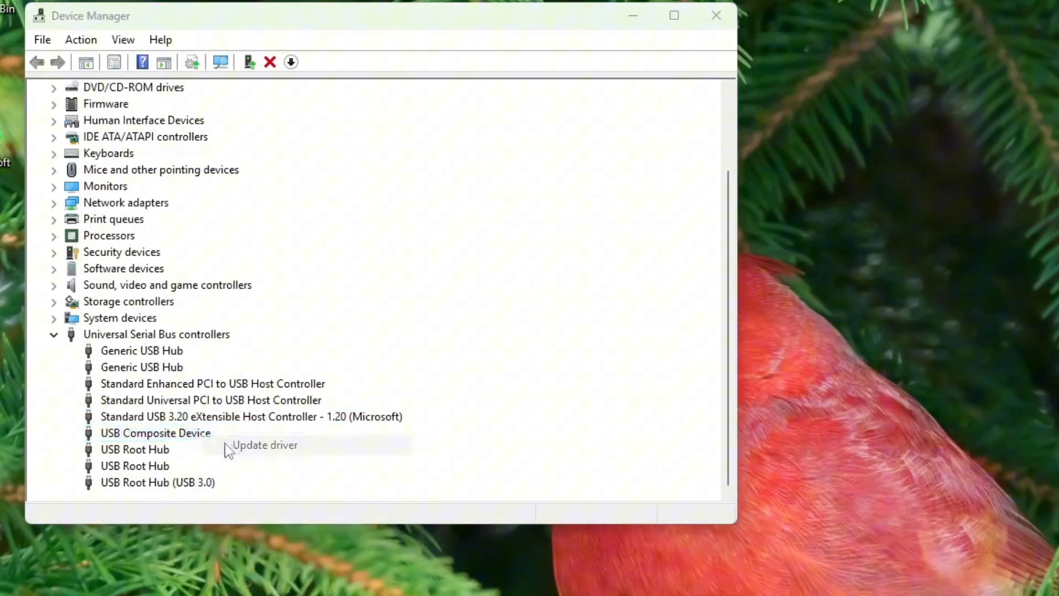
Step: Update drivers for the USB Composite Device and a USB Root Hub, both already best installed
click(264, 444)
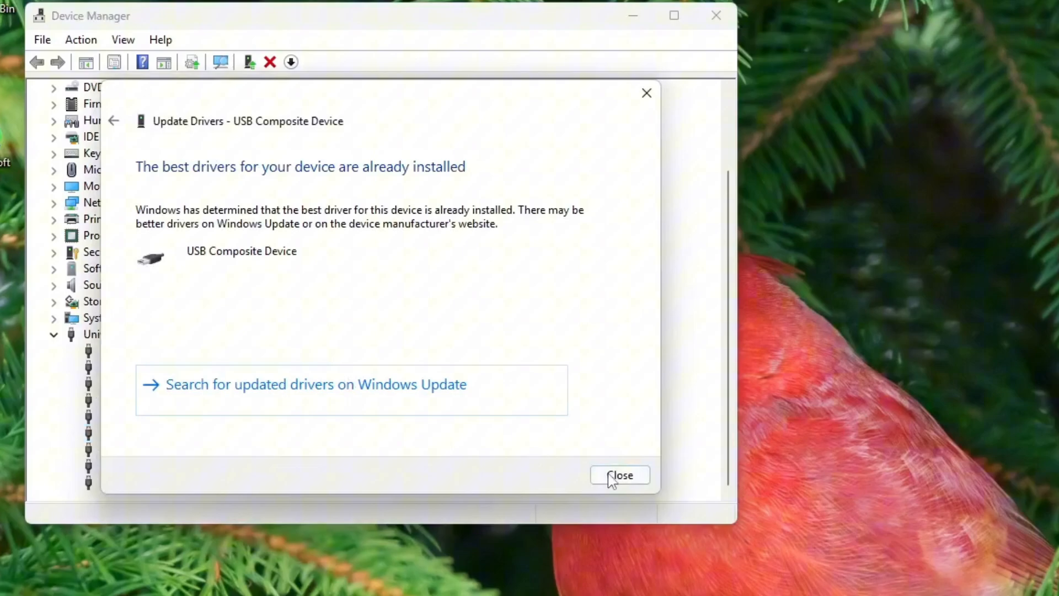
right_click(128, 449)
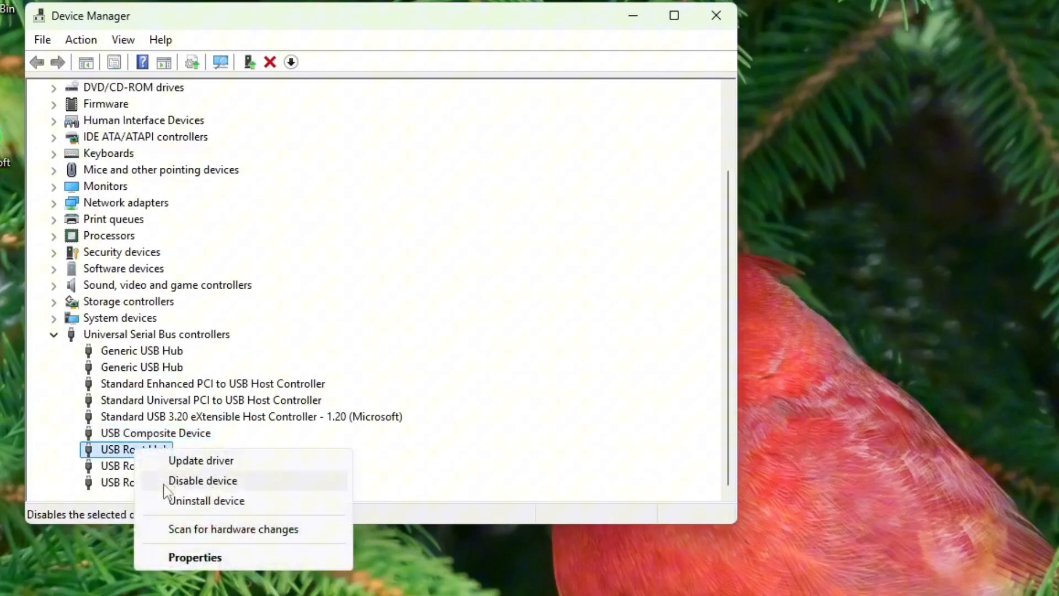
click(200, 460)
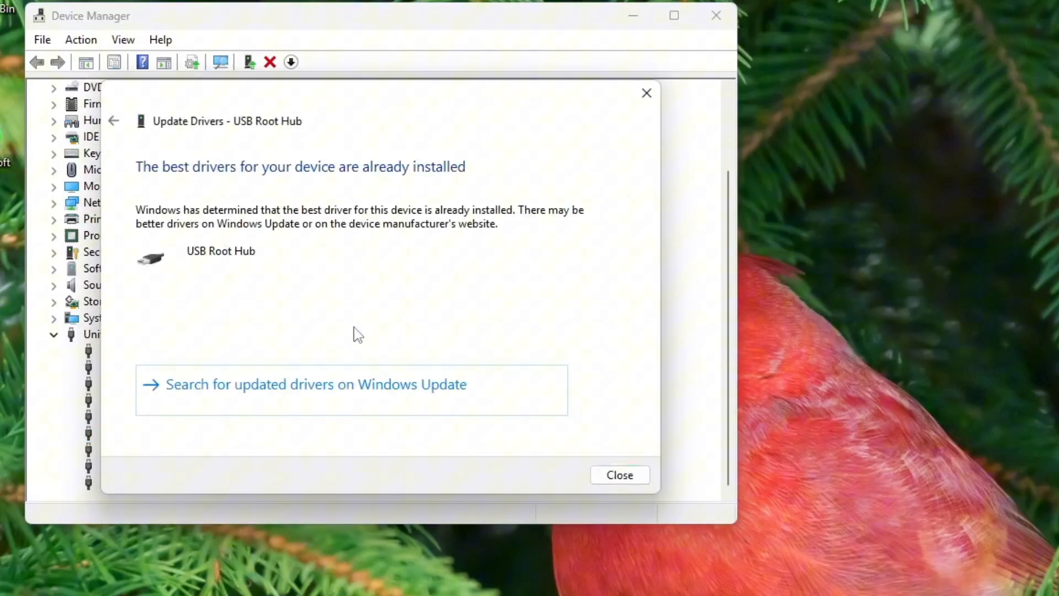
click(619, 475)
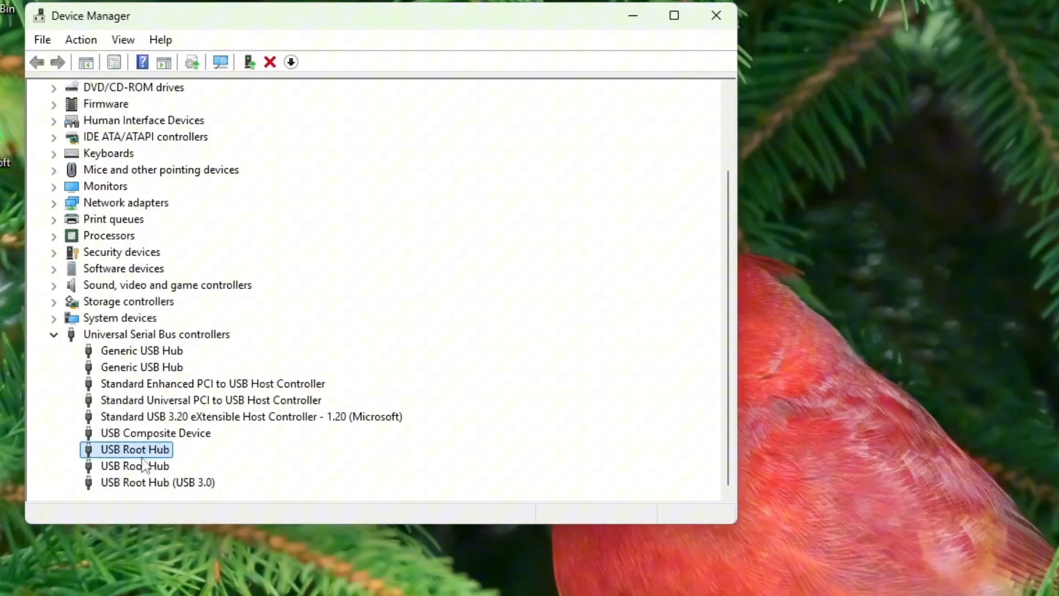
Step: Disable the USB Root Hub, then disable the USB Composite Device and confirm with Yes
right_click(134, 449)
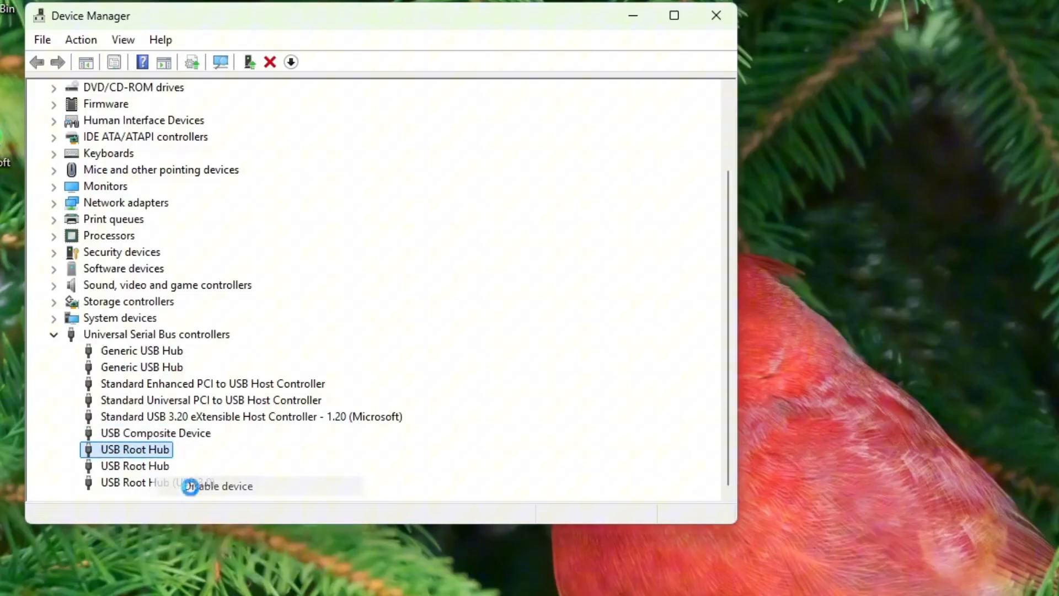
click(291, 62)
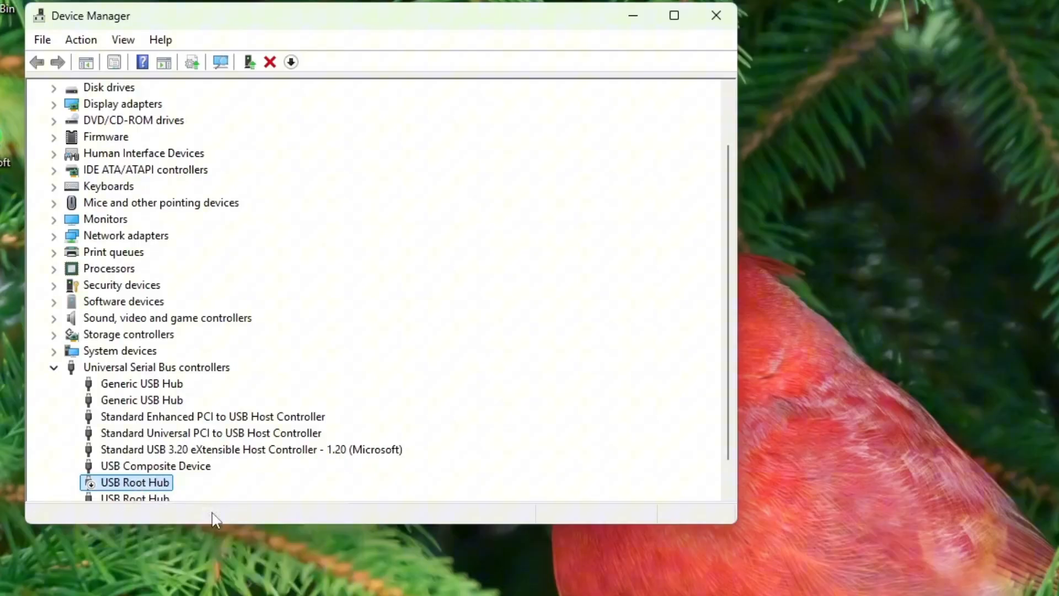
click(155, 465)
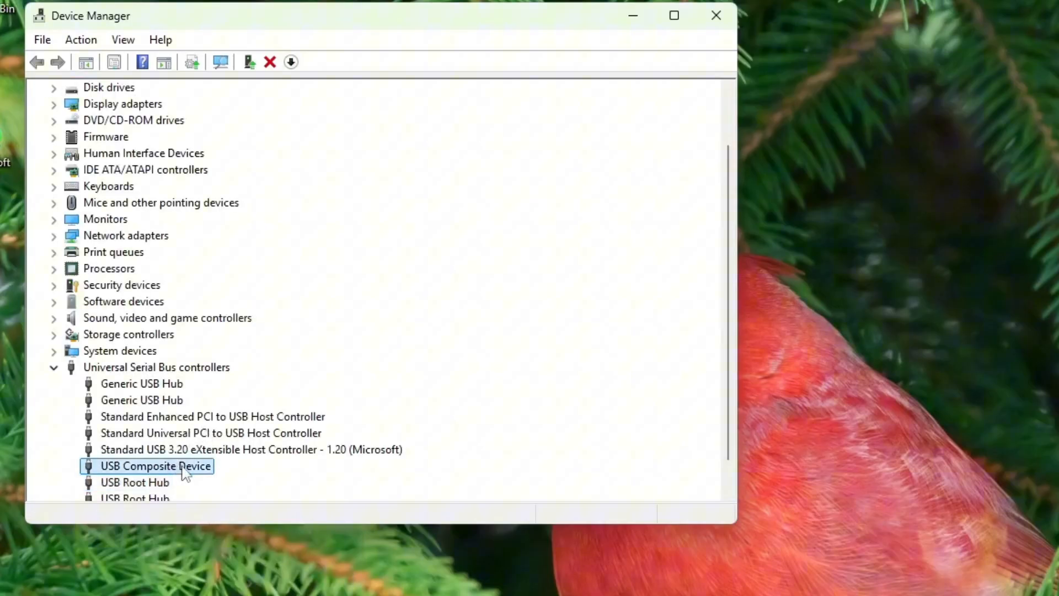
click(249, 61)
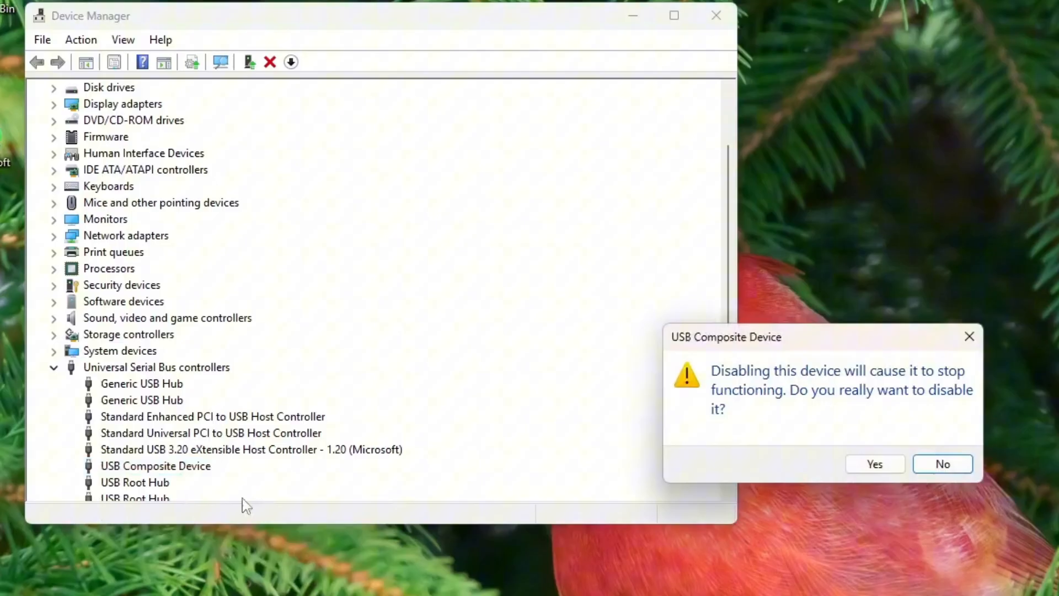
click(941, 463)
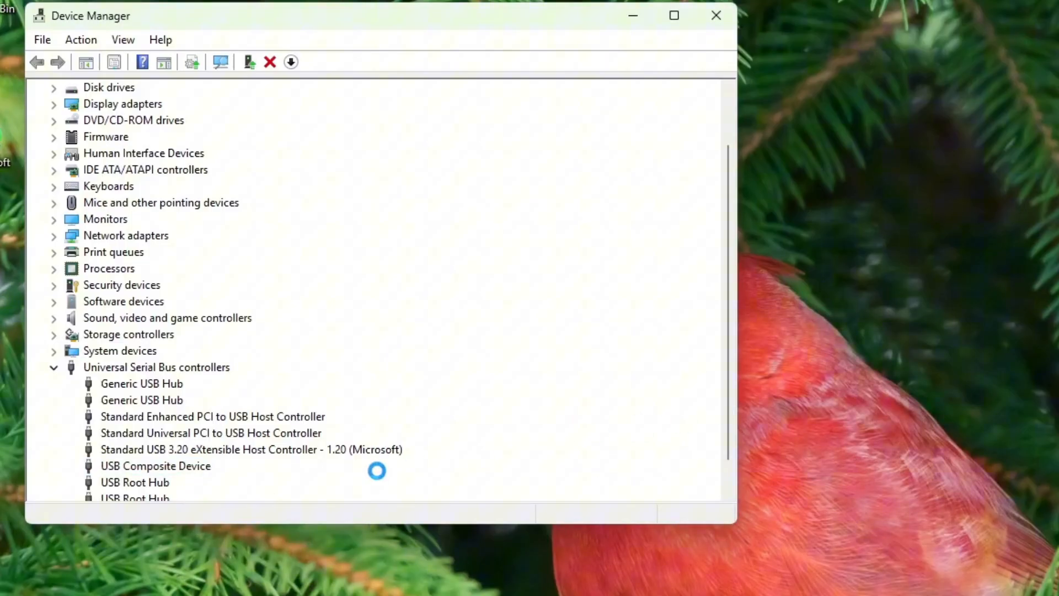
right_click(156, 465)
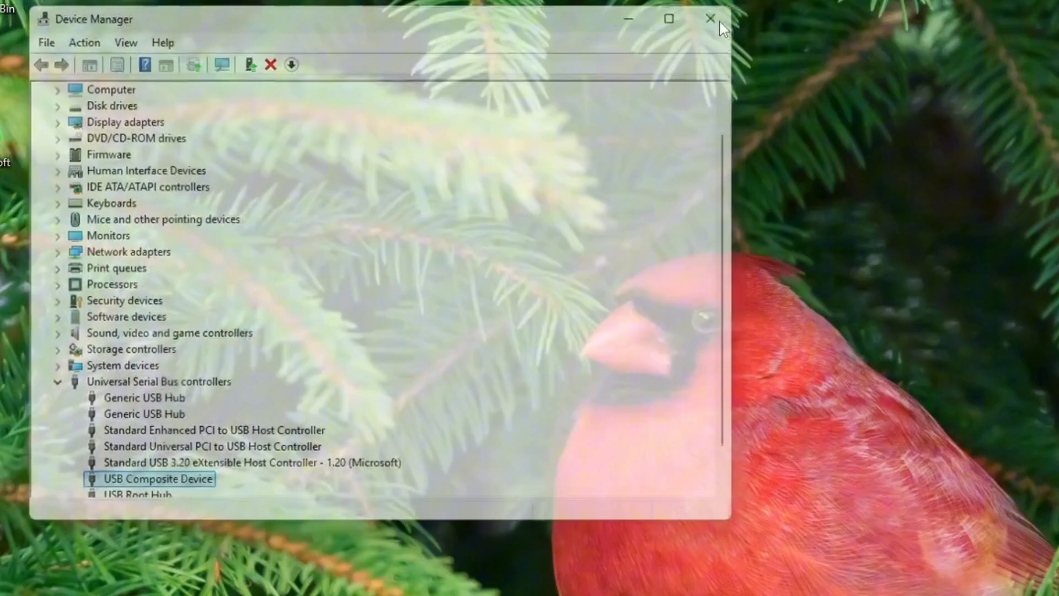
Step: Close Device Manager and browse File Explorer into Local Disk (C:)
click(710, 18)
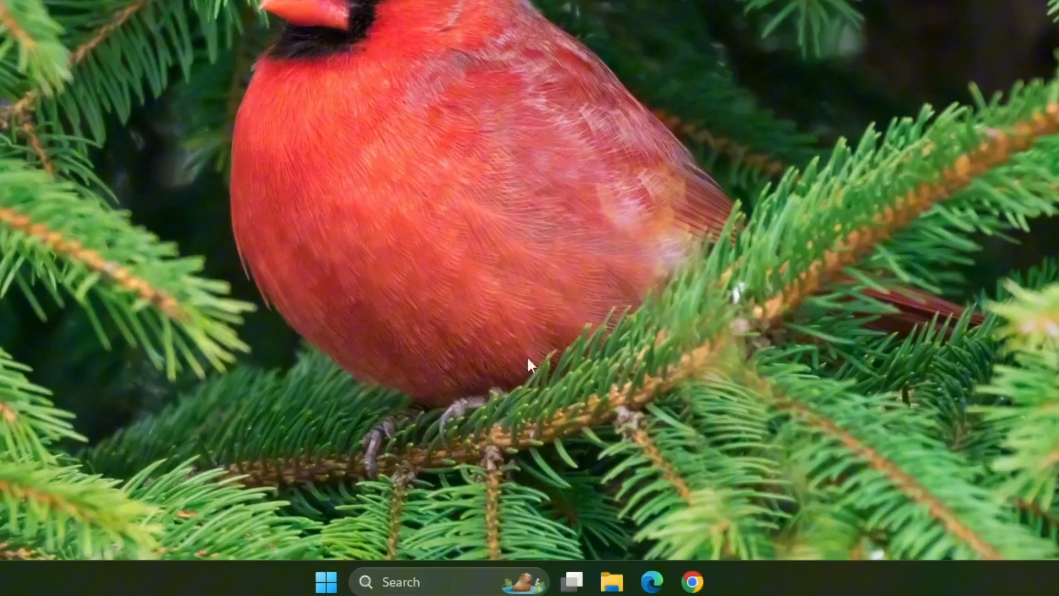
click(611, 581)
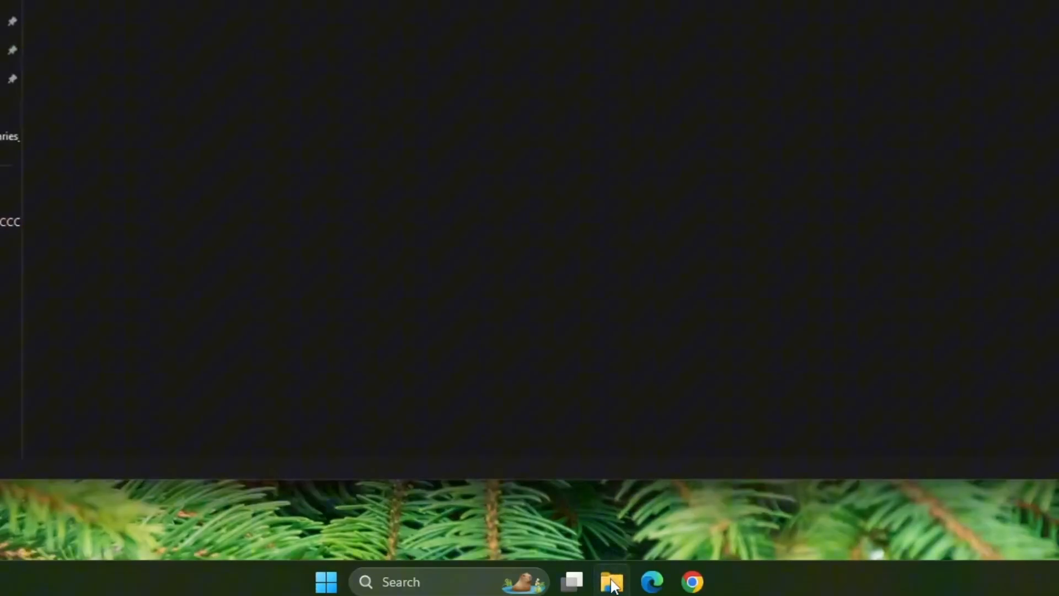
click(611, 581)
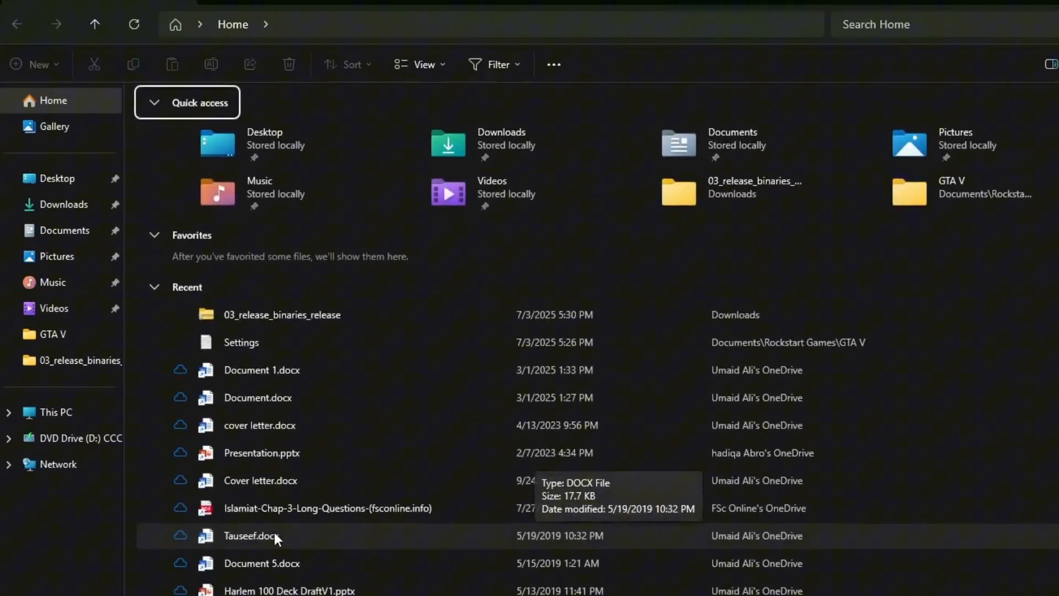
click(56, 412)
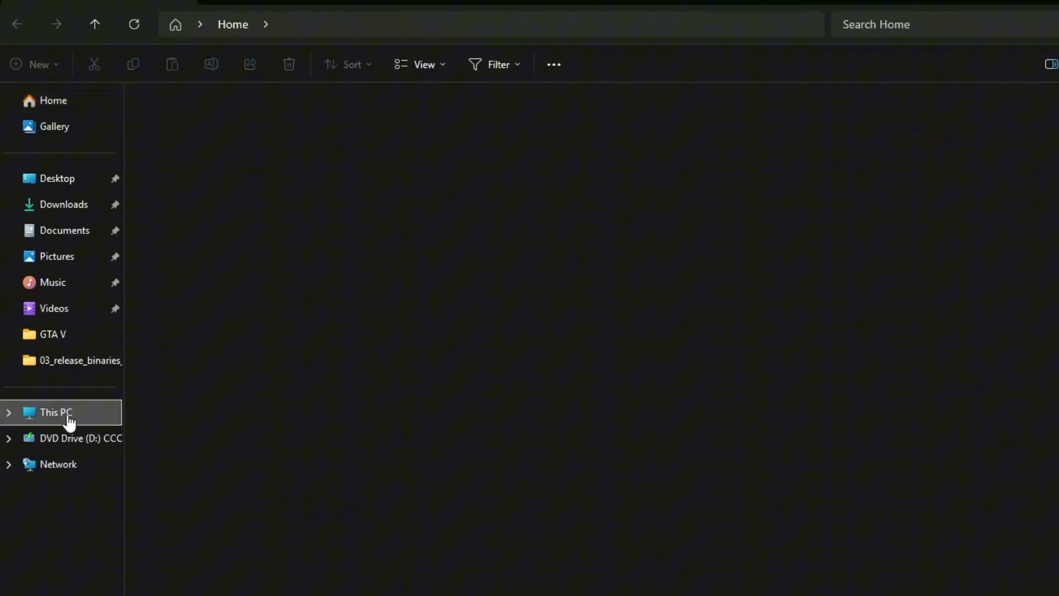
click(55, 412)
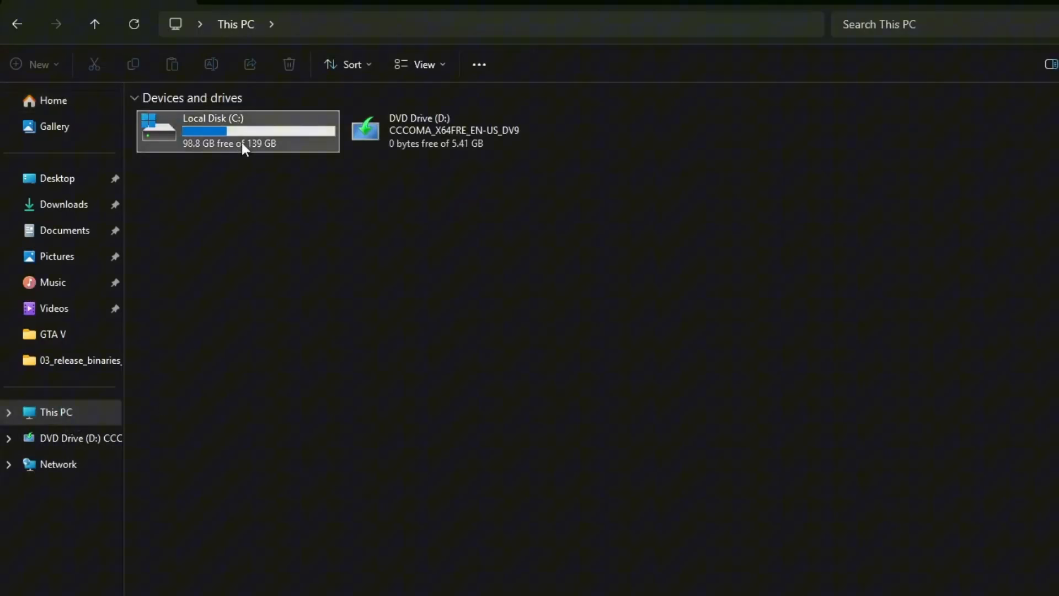
double_click(238, 130)
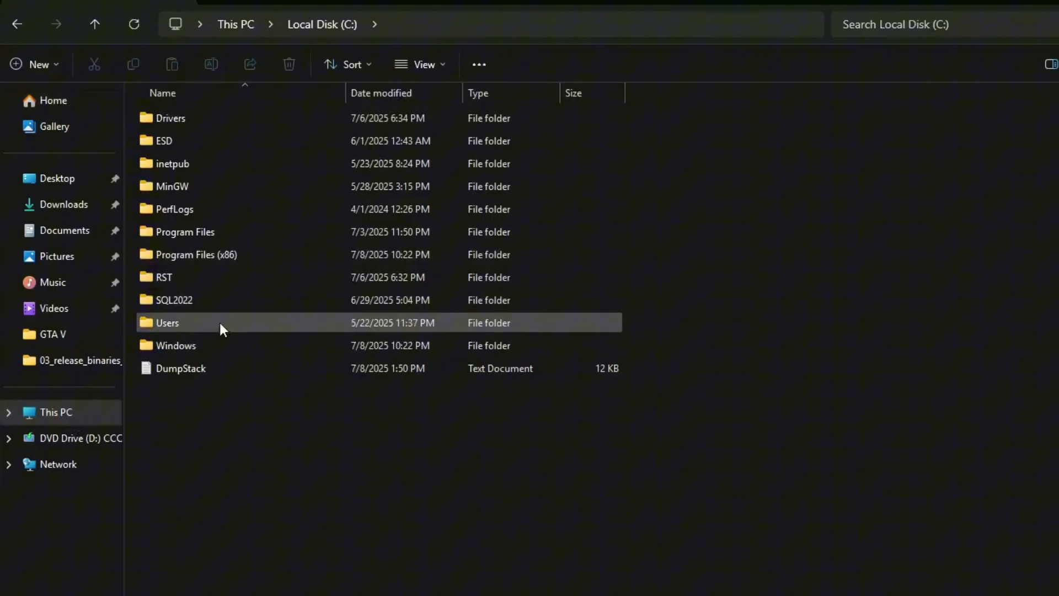
Step: Open the Windows folder and then its INF subfolder
double_click(176, 346)
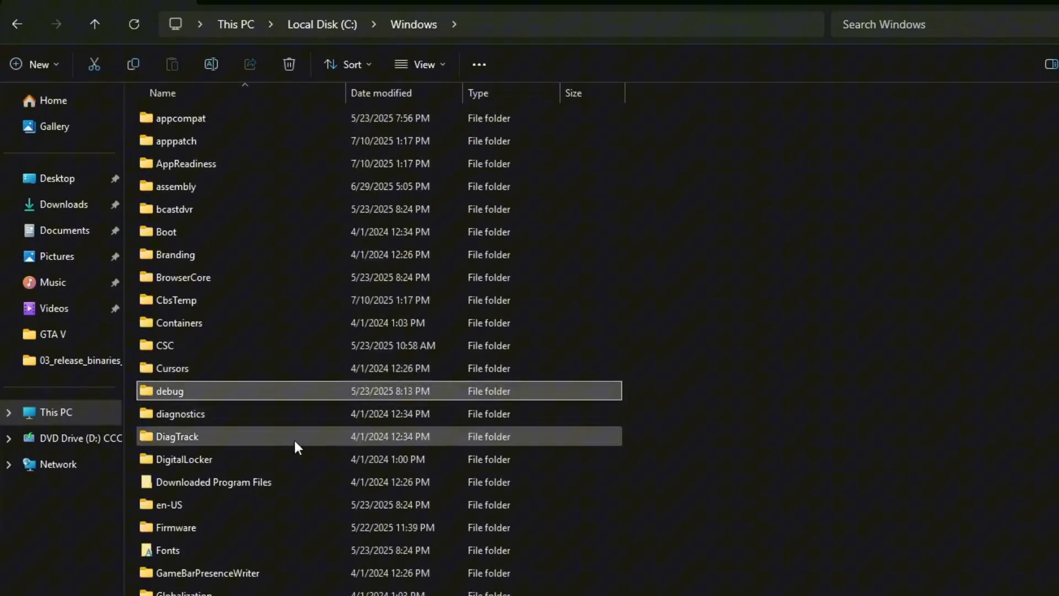
scroll(down, 3)
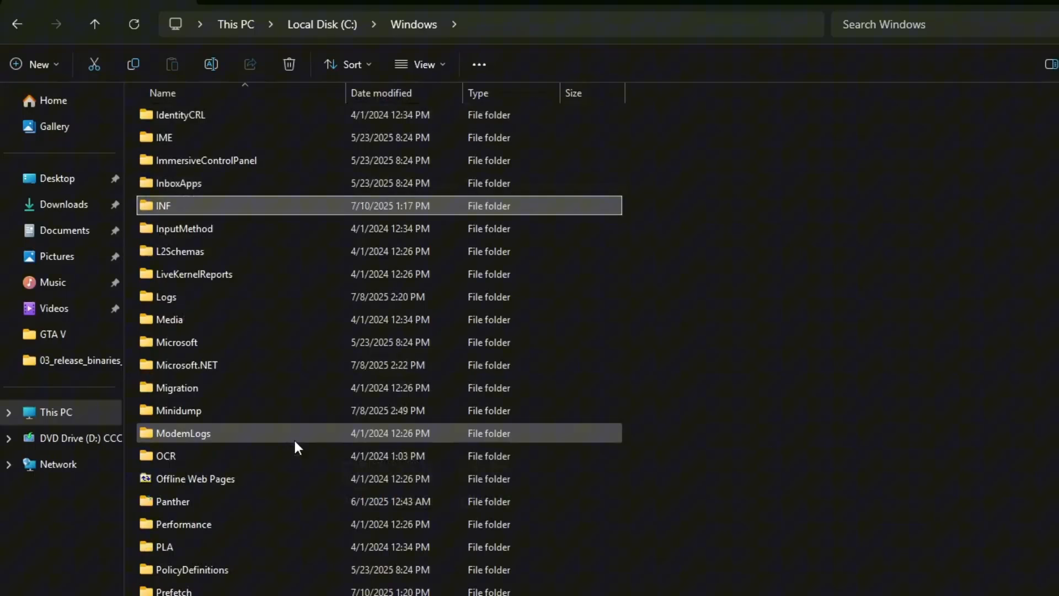
double_click(162, 205)
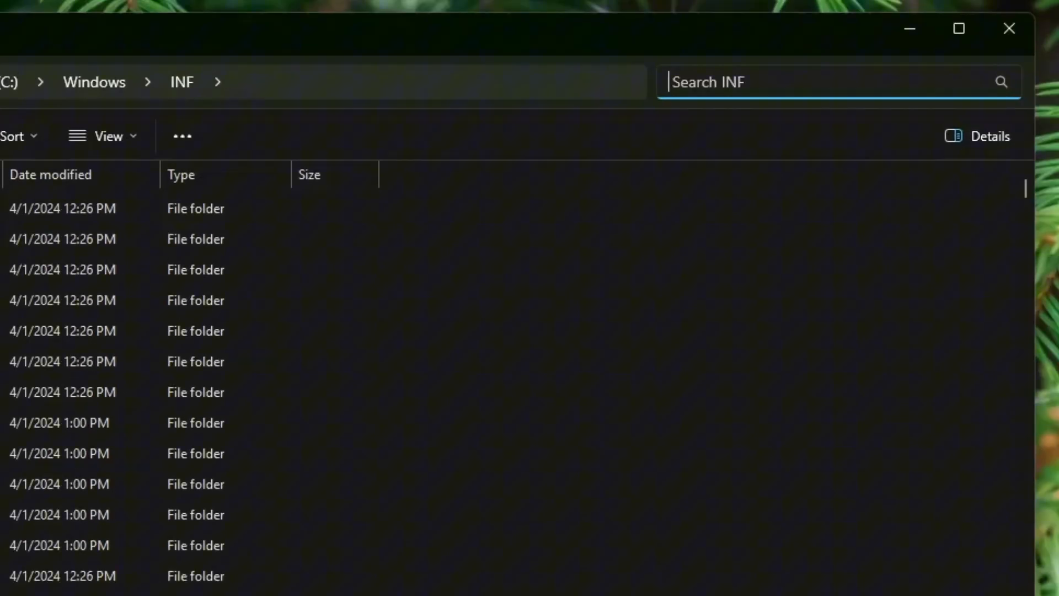
Step: Search INF for 'wpdmt', install the wpdmtp setup information file and accept the success message
text(wpdmt)
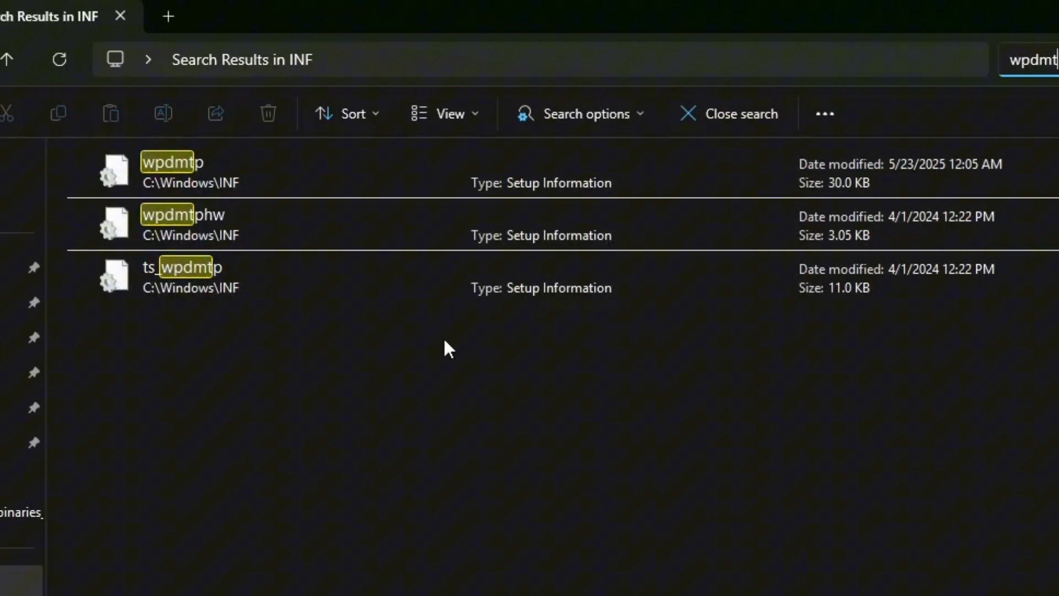
click(203, 171)
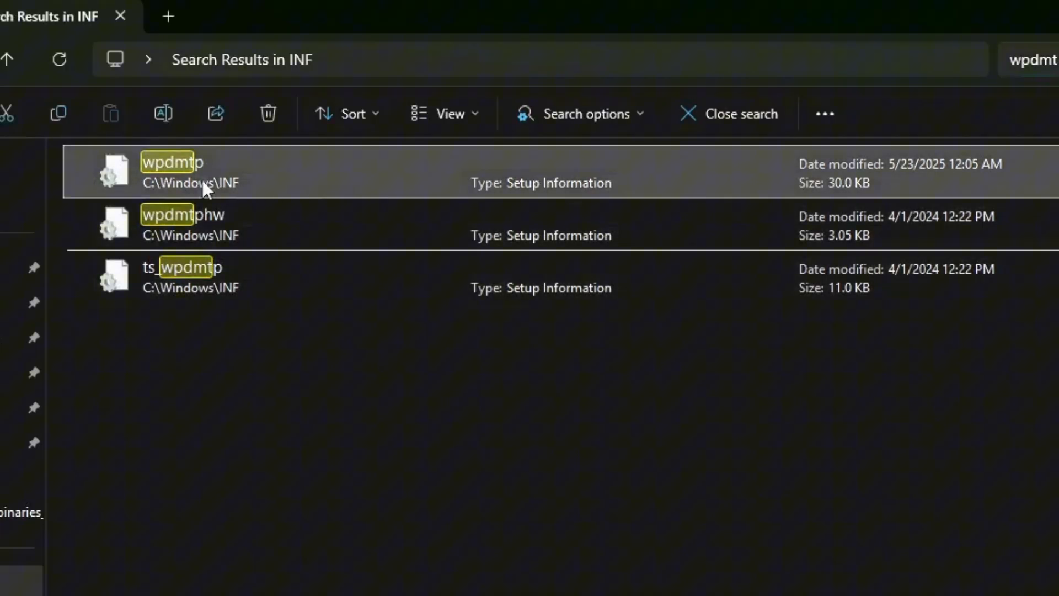
right_click(202, 172)
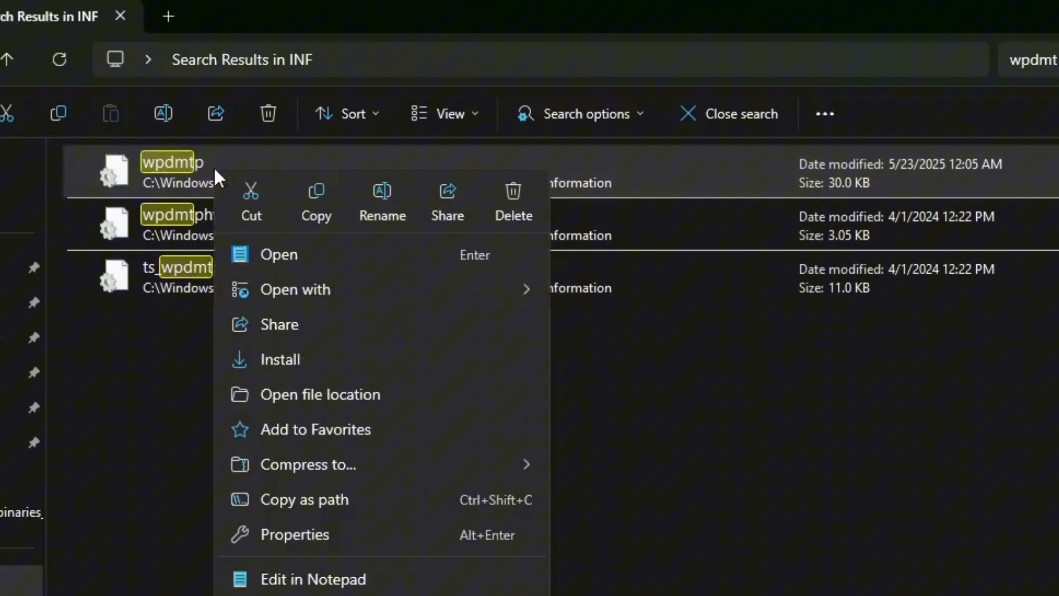
mouse_move(297, 359)
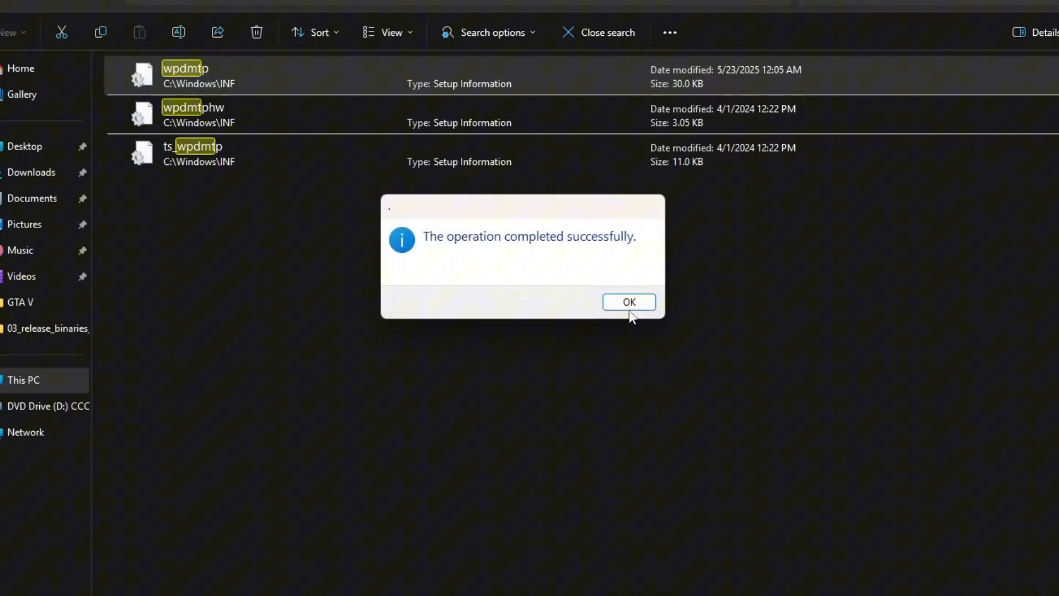
click(628, 301)
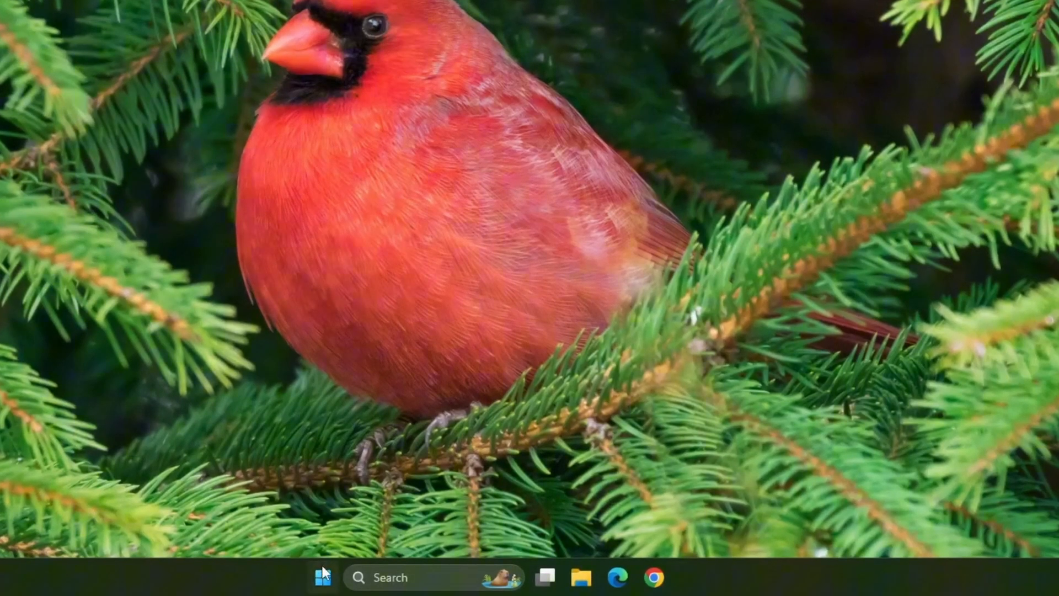
Step: Open Disk Management and start Change Drive Letter and Paths for the CCCOMA DVD volume on D:
right_click(322, 577)
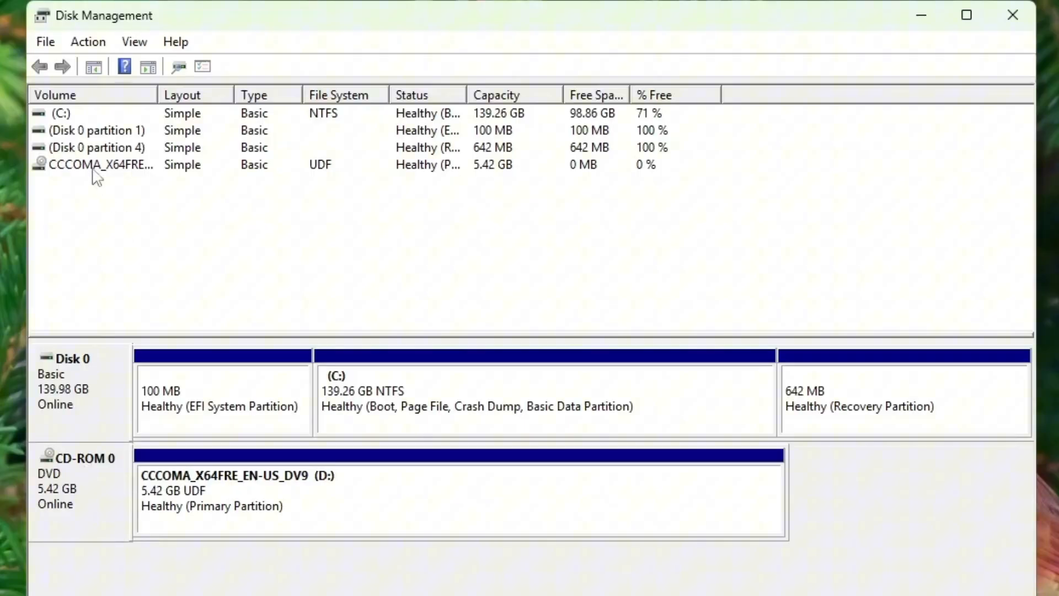
click(101, 165)
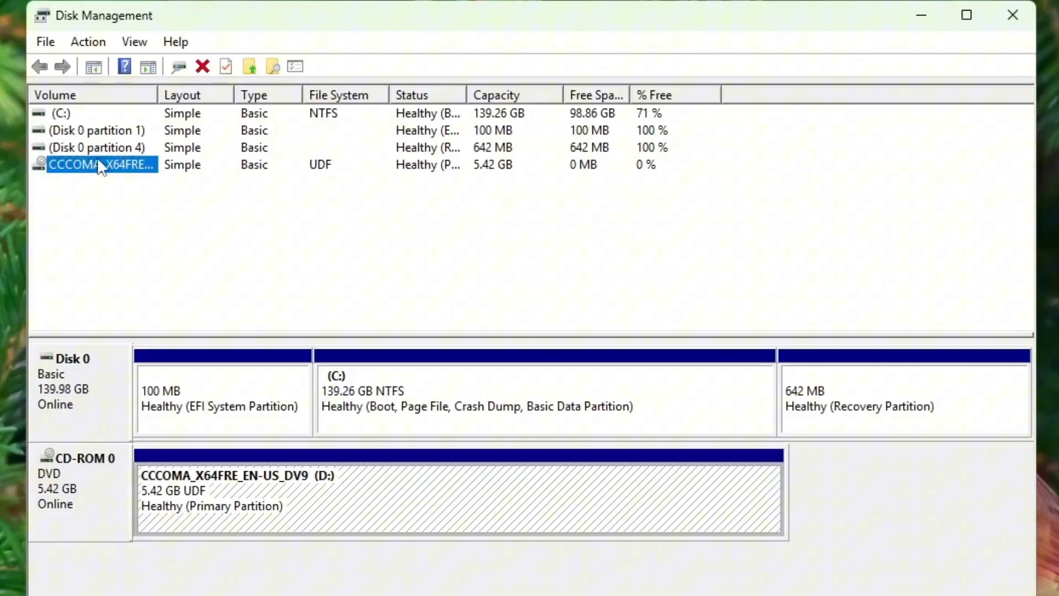
right_click(101, 164)
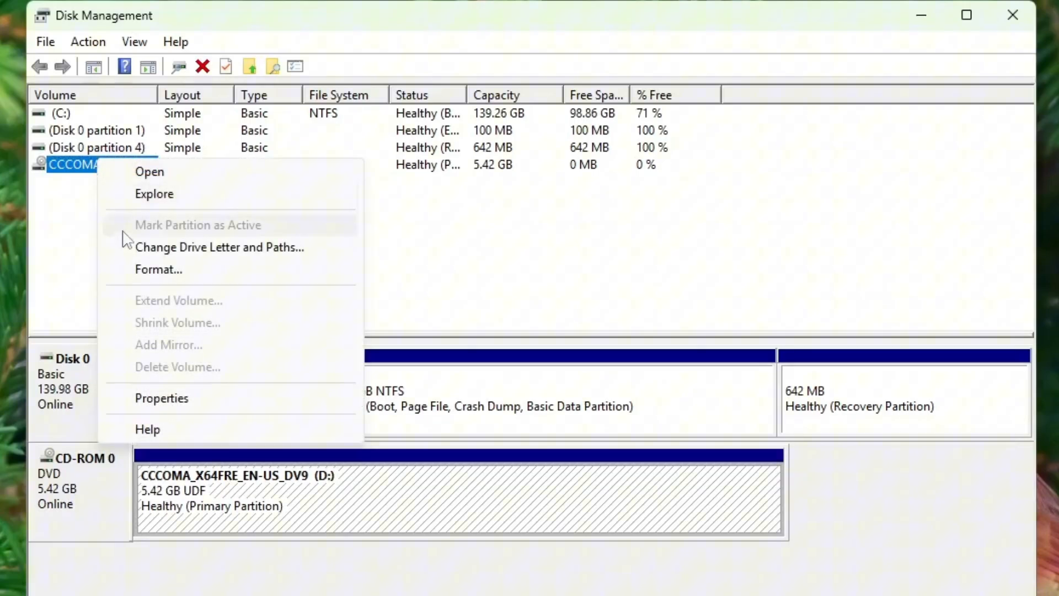
click(220, 247)
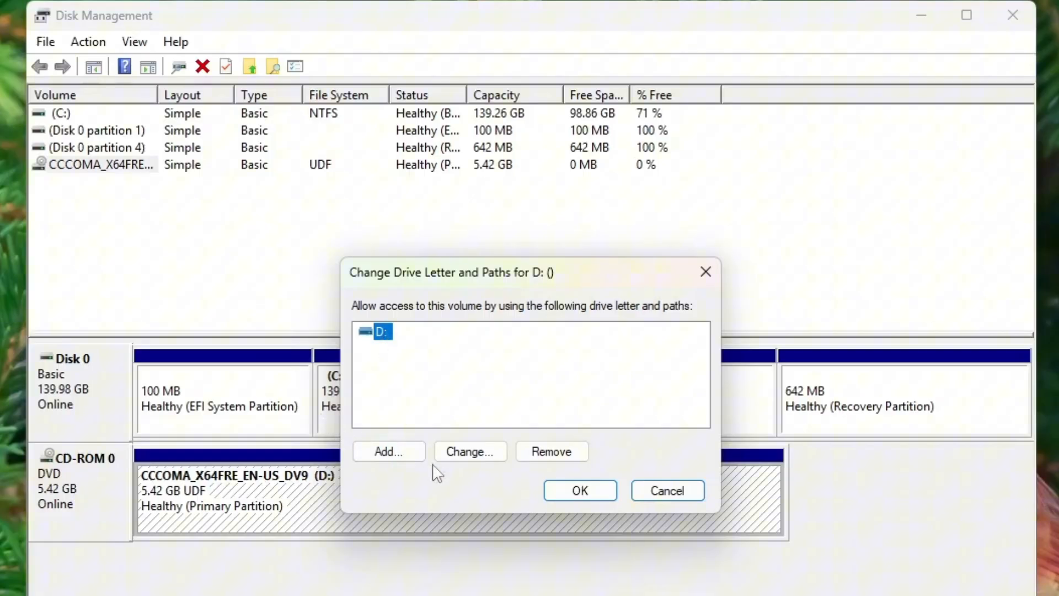
click(469, 451)
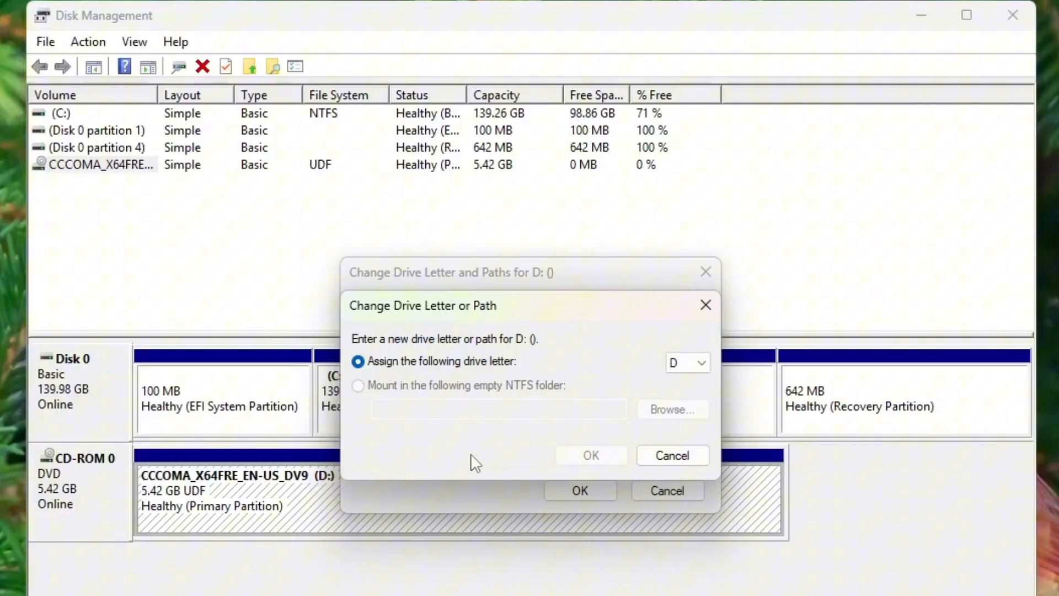
Step: Assign drive letter E to the DVD volume, accept the warning, and close Disk Management
click(700, 363)
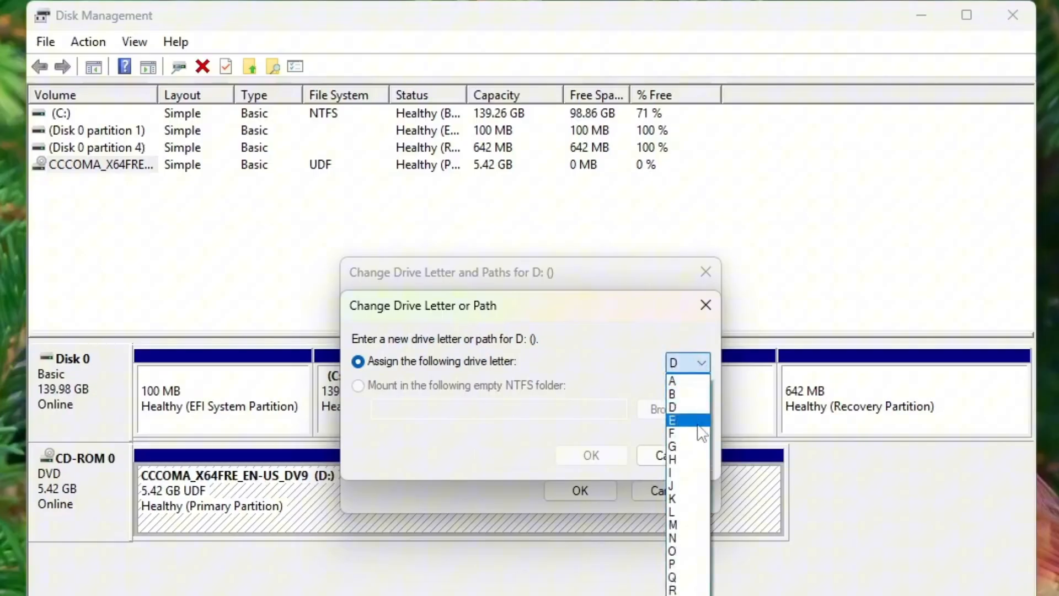
click(671, 420)
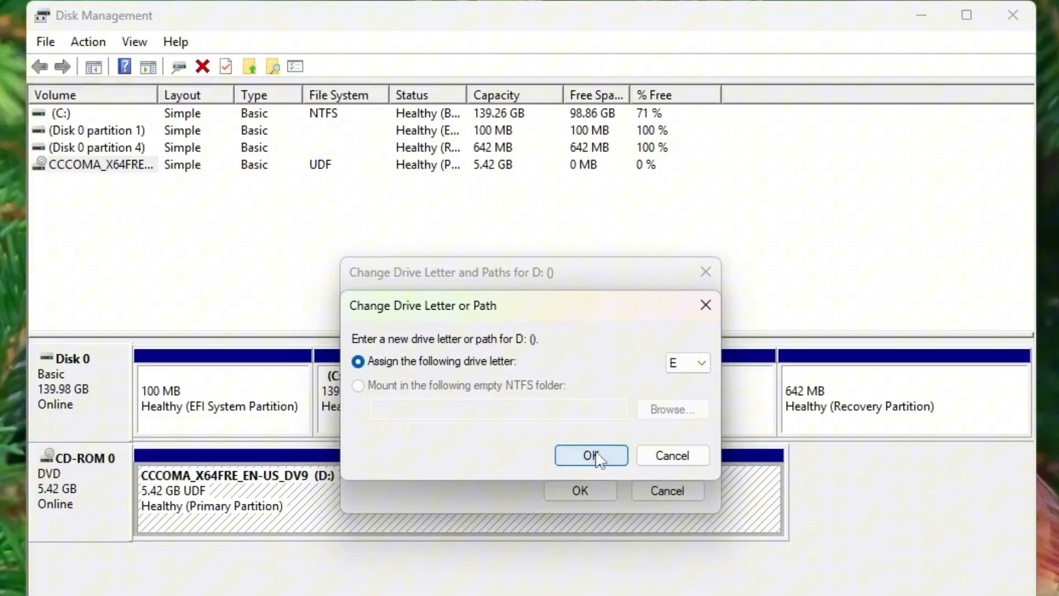
click(589, 455)
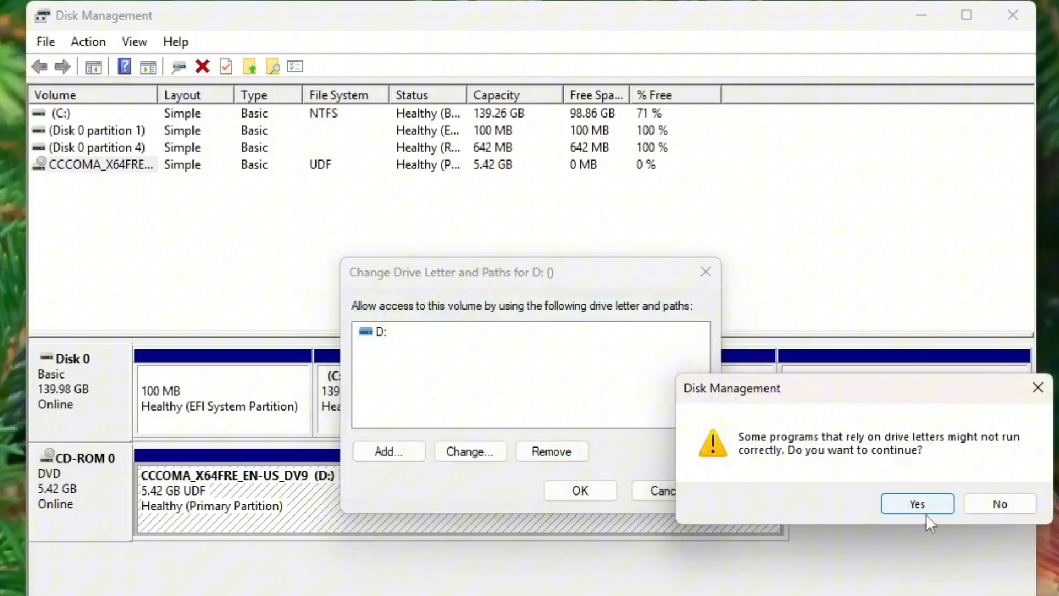
click(916, 502)
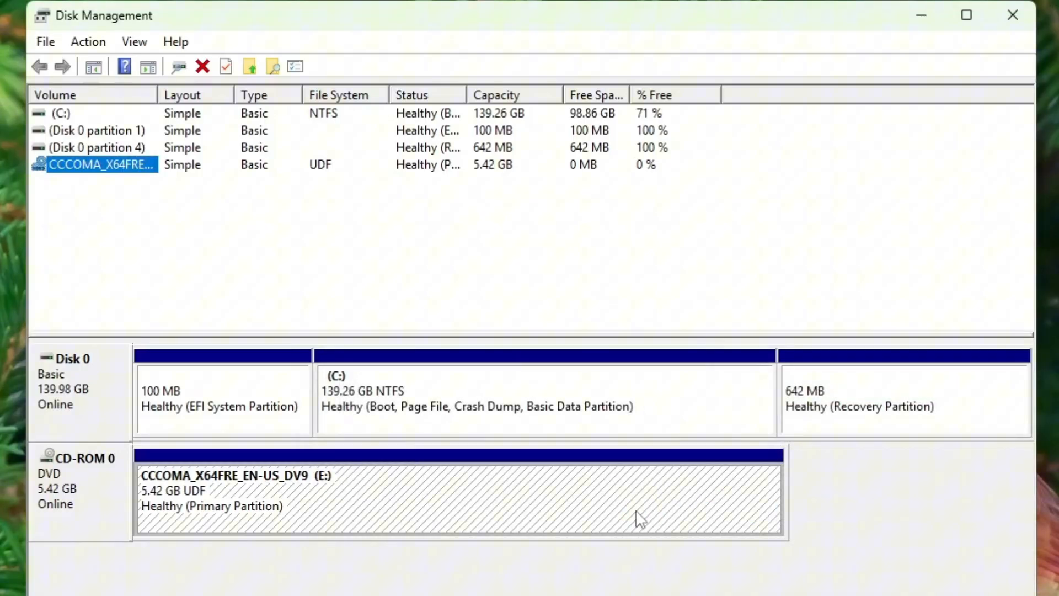
mouse_move(1023, 47)
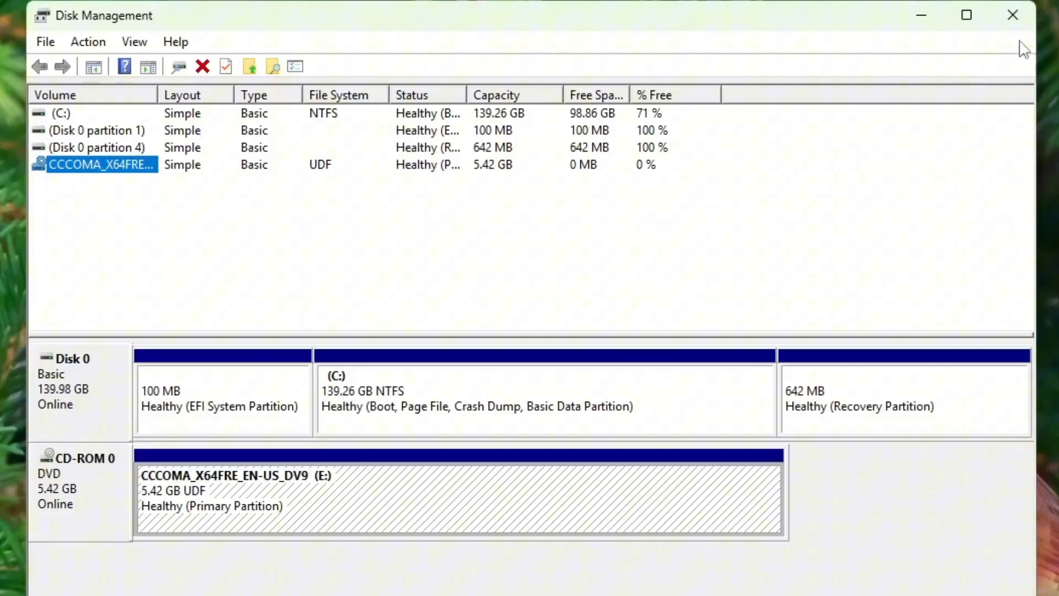
click(1011, 15)
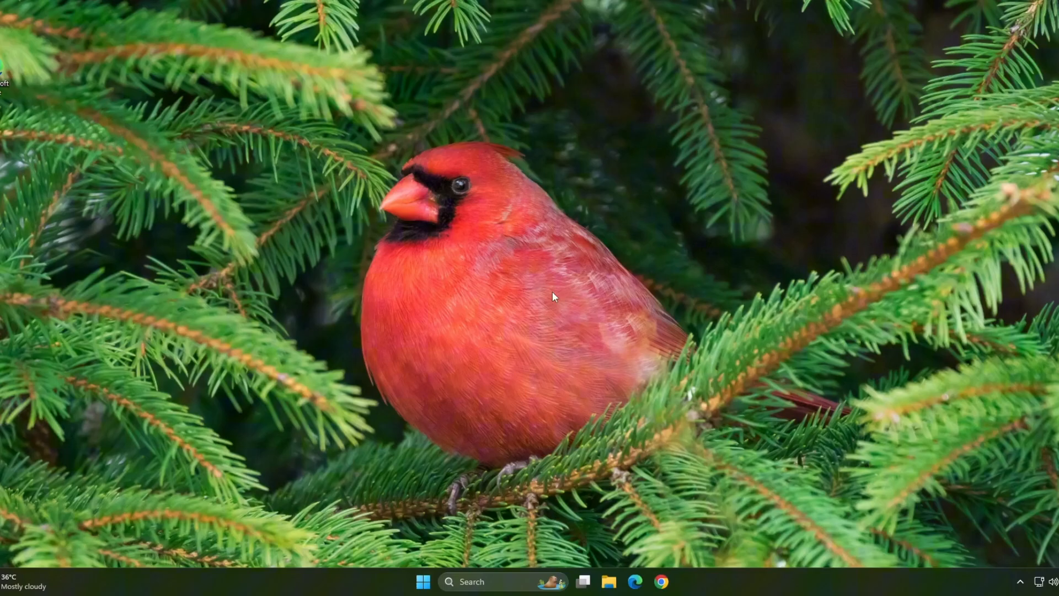
mouse_move(384, 591)
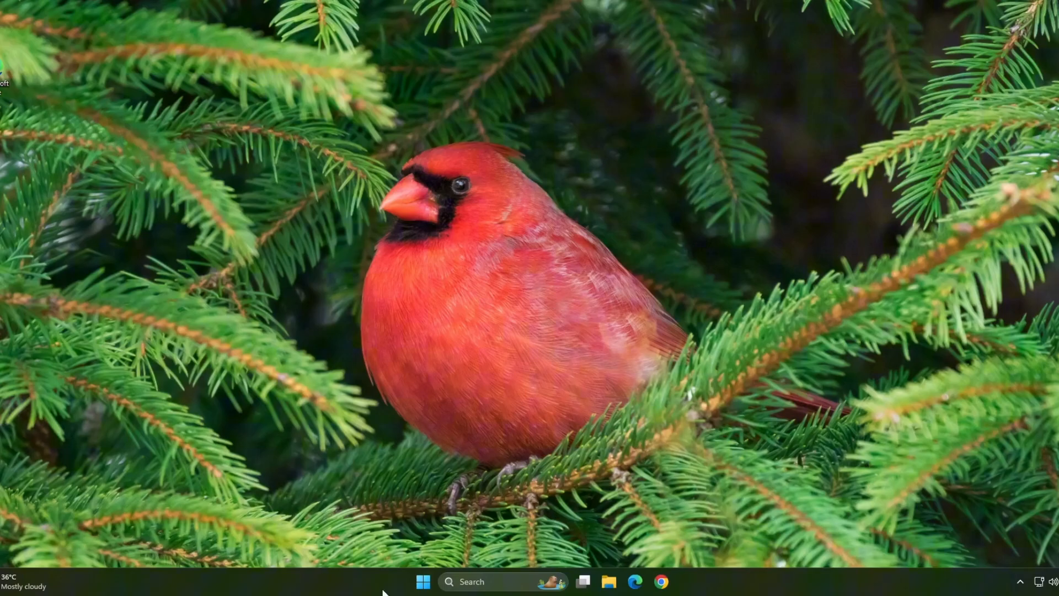
Step: Launch Settings from Start and run Check for updates on the Windows Update page
click(423, 581)
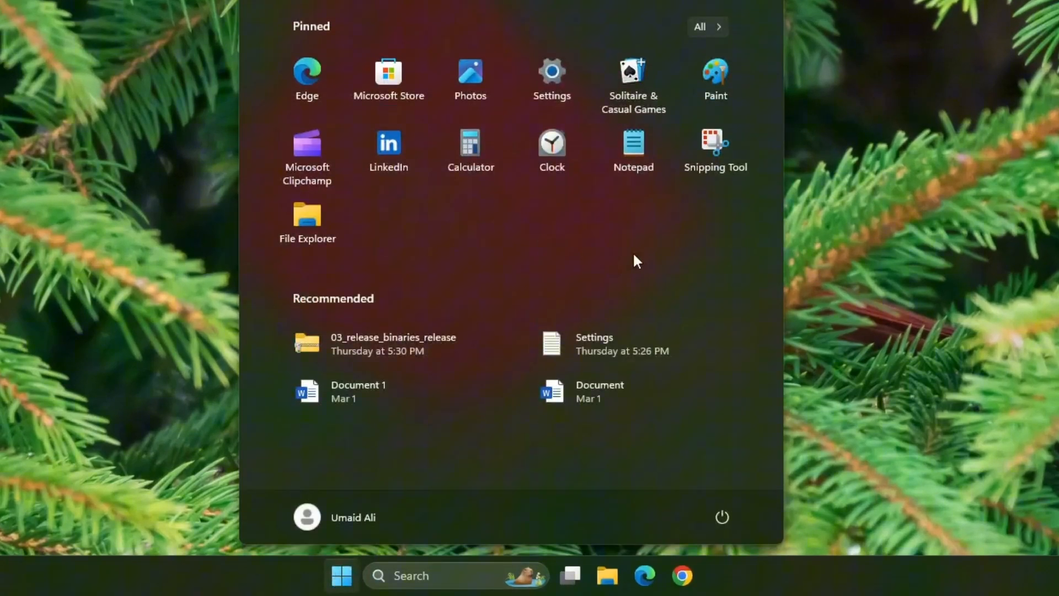
click(551, 79)
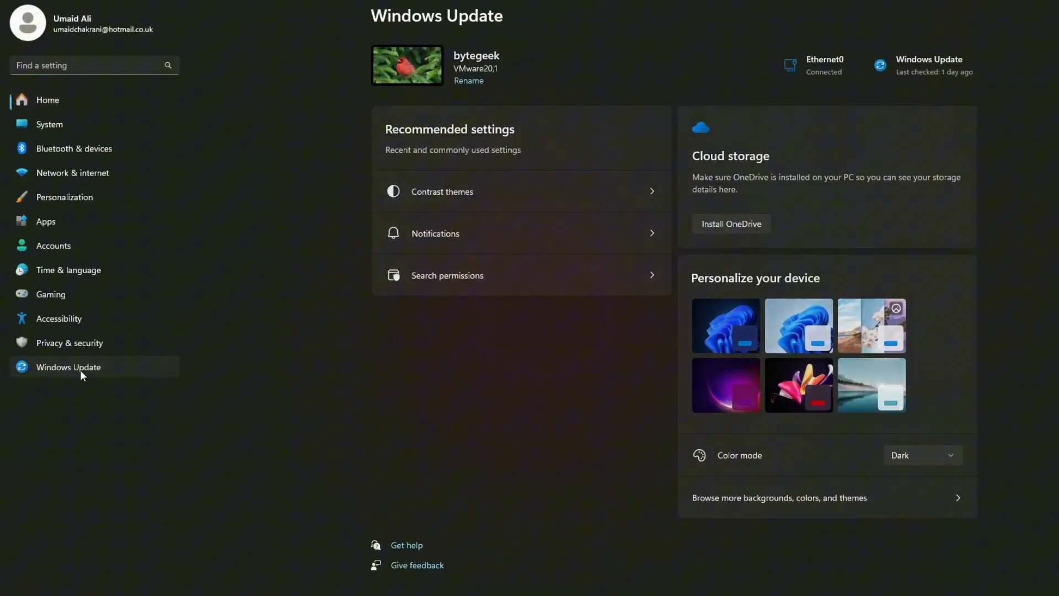
click(68, 366)
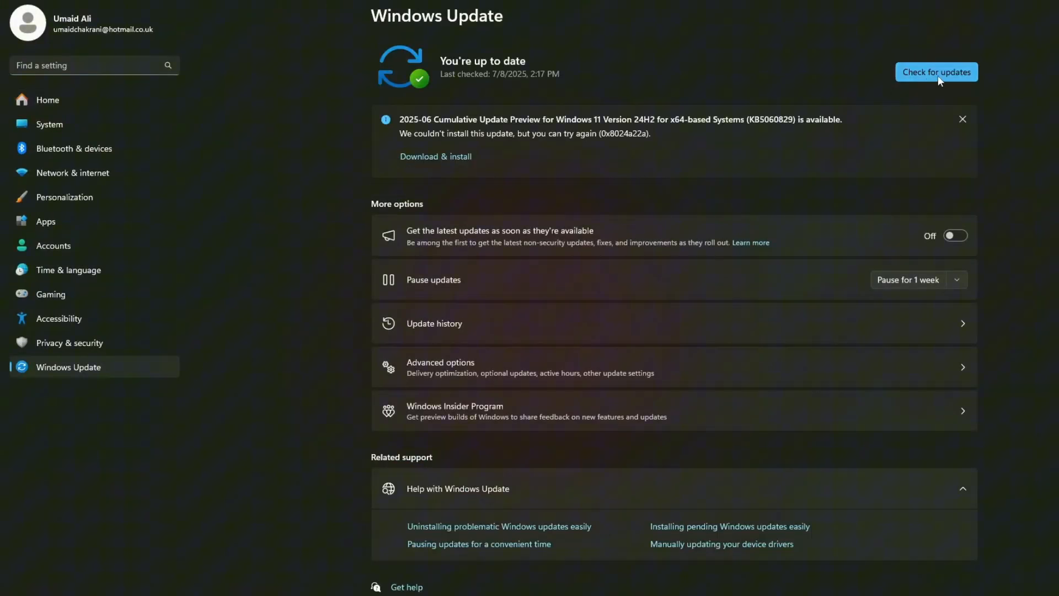
click(936, 72)
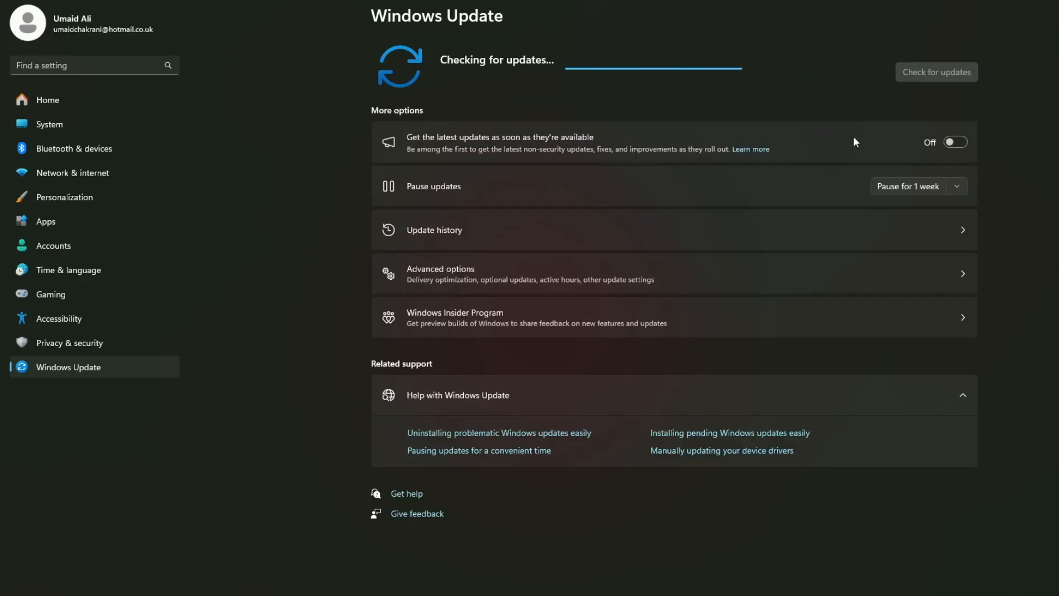